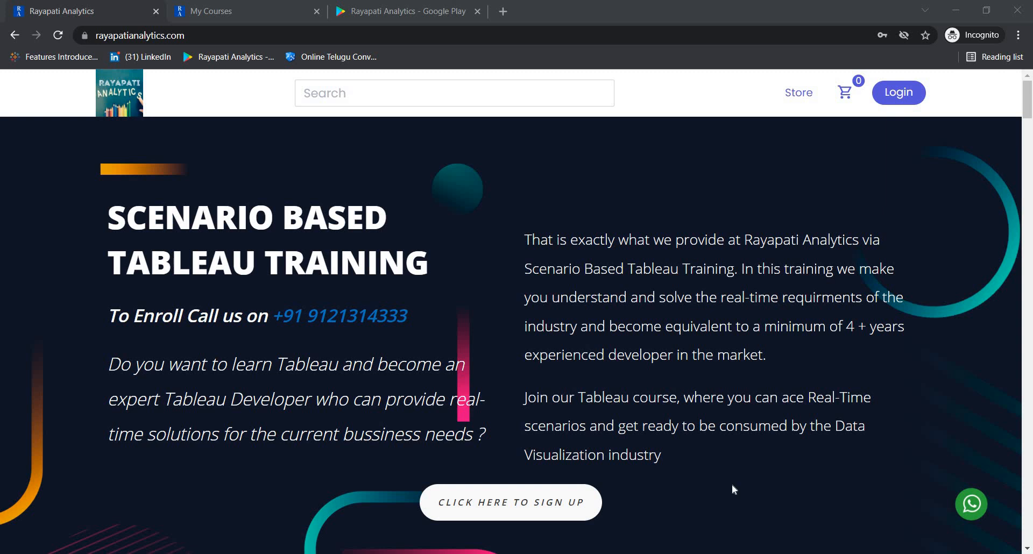
{"action": "mouse_move", "coordinate": [450, 222]}
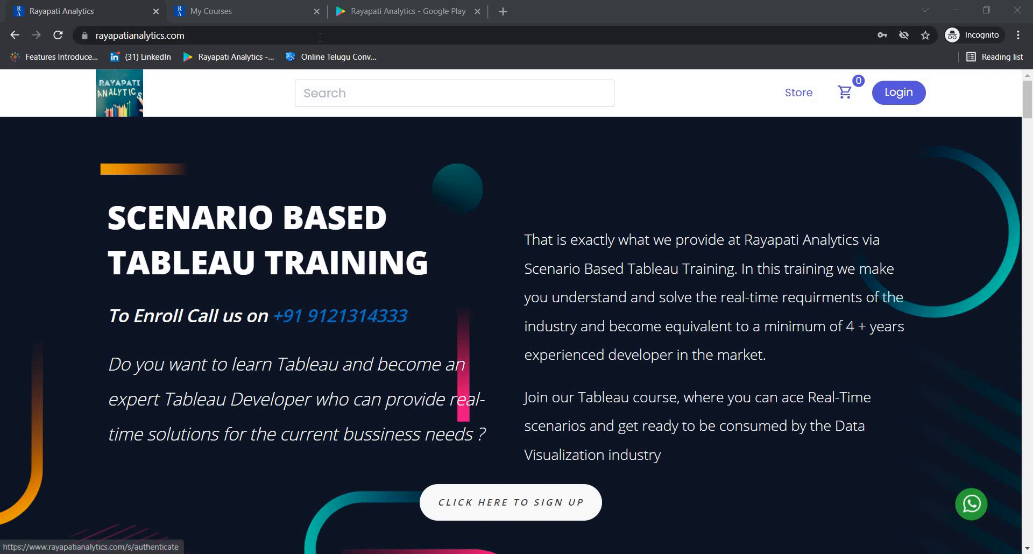
Step: Switch from the My Courses tab to the Rayapati Analytics Google Play results tab
{"action": "left_click", "coordinate": [211, 11]}
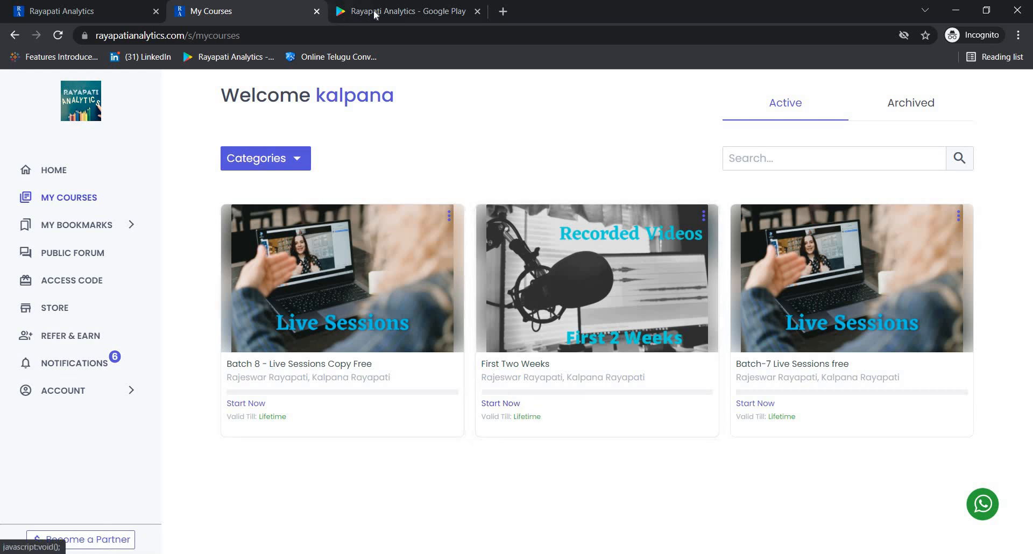
{"action": "left_click", "coordinate": [402, 11]}
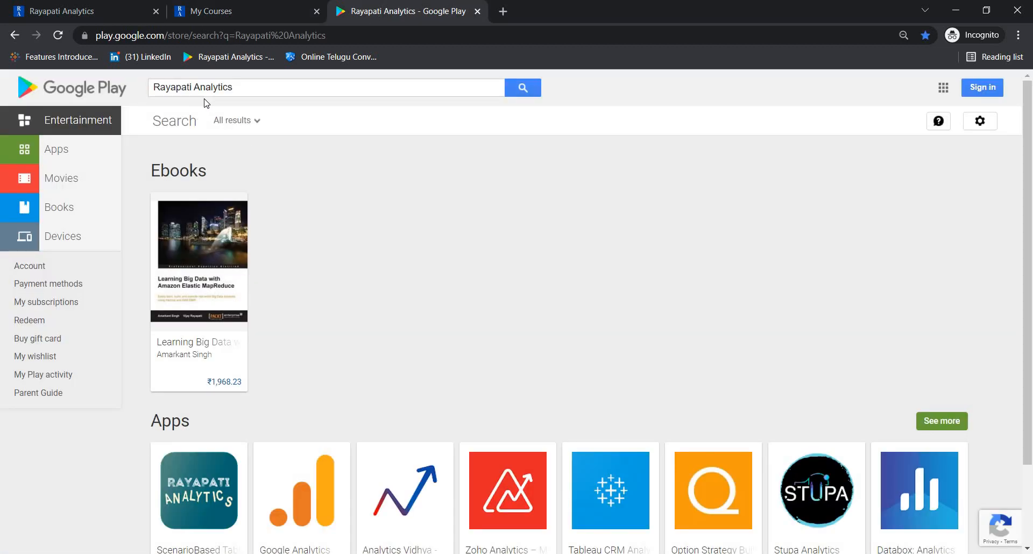
{"action": "mouse_move", "coordinate": [213, 490]}
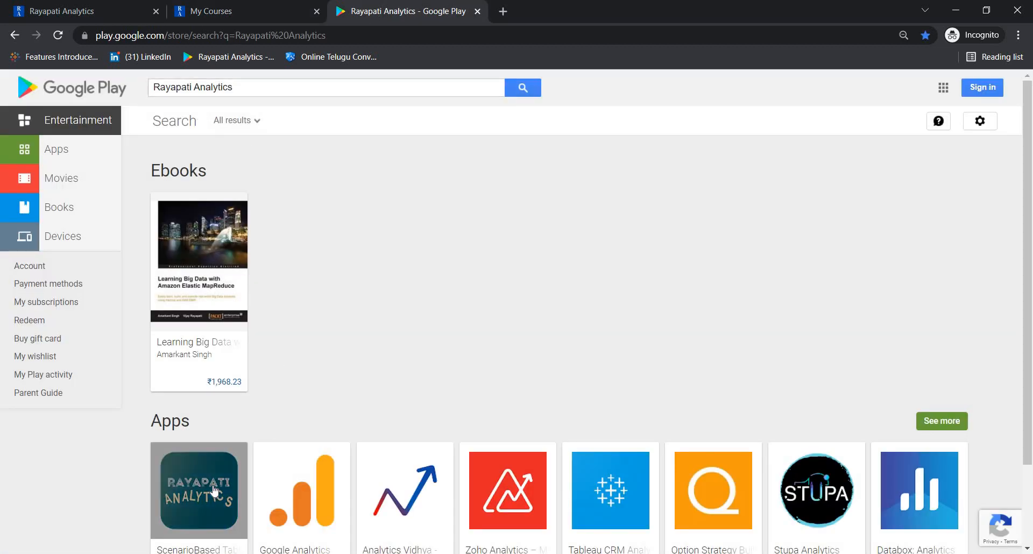
{"action": "mouse_move", "coordinate": [544, 270]}
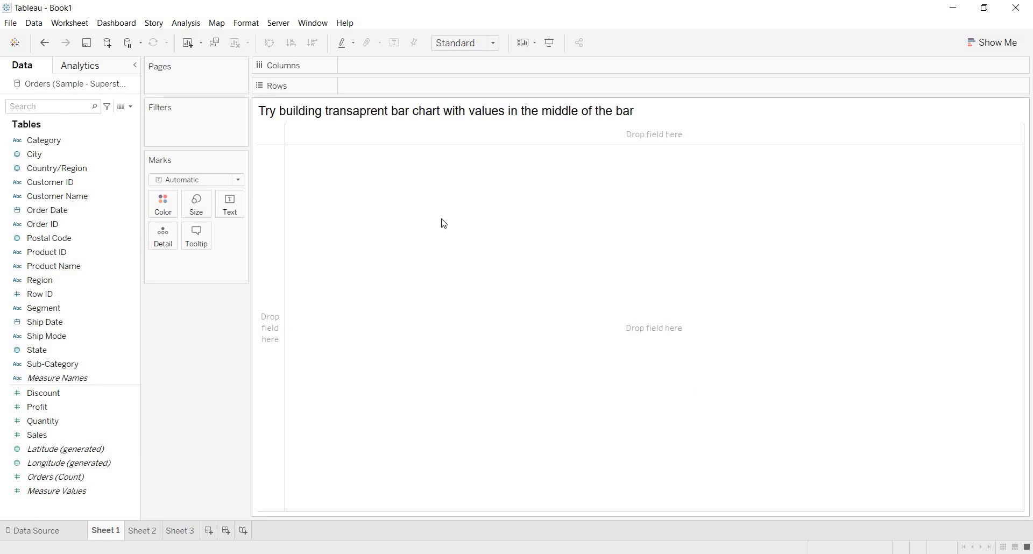
{"action": "mouse_move", "coordinate": [298, 125]}
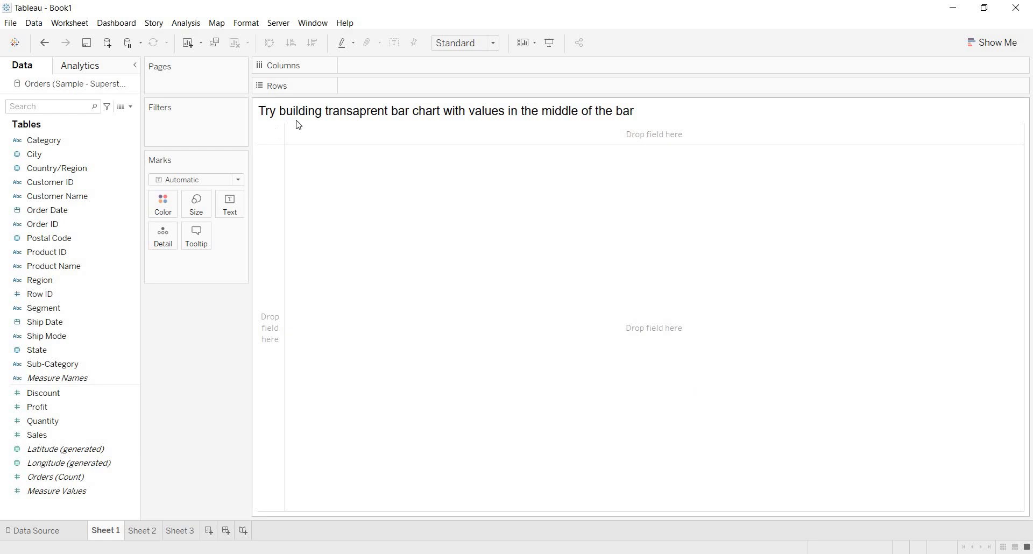
{"action": "left_click", "coordinate": [481, 111]}
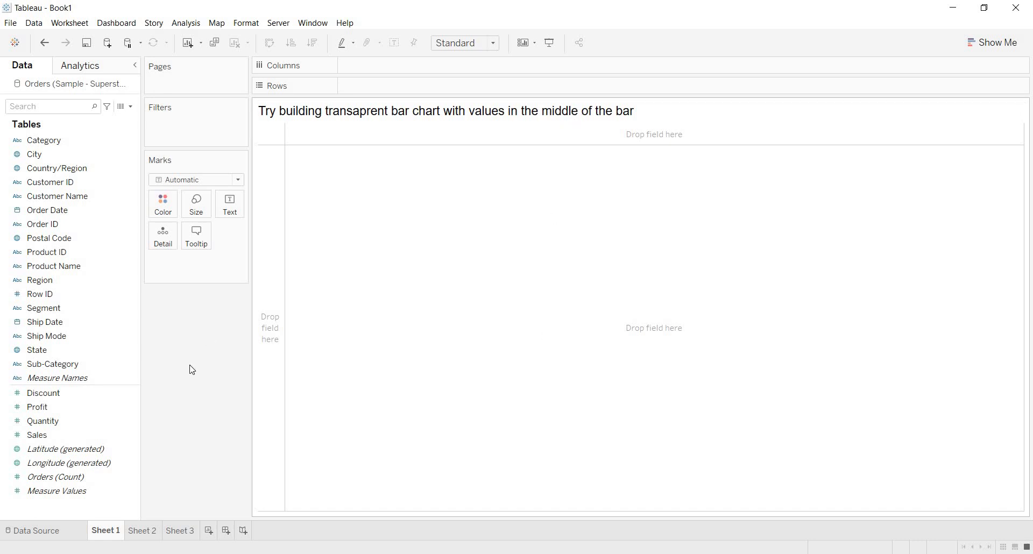
{"action": "left_click", "coordinate": [52, 363]}
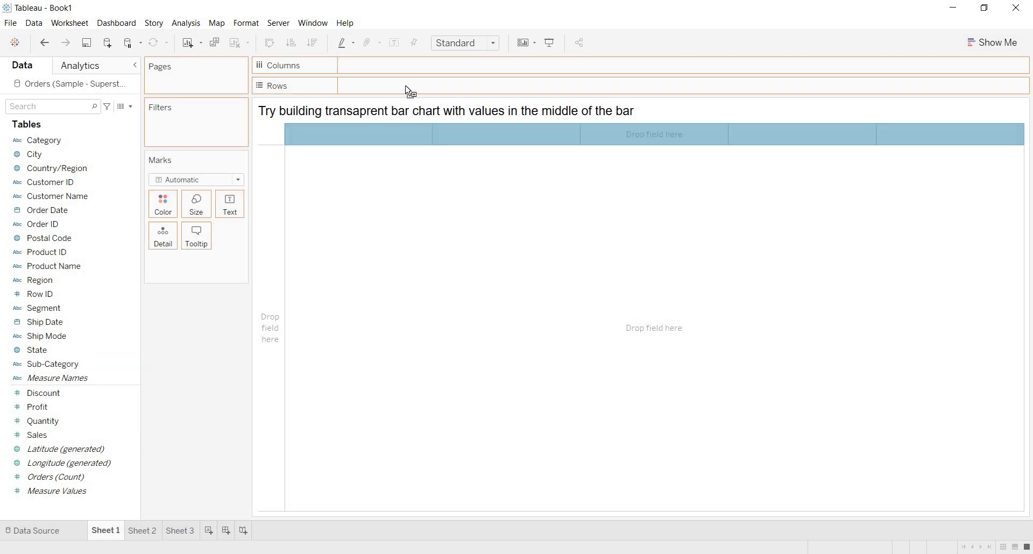
Step: Place Sub-Category on Rows and SUM(Sales) on Columns for a horizontal bar chart
{"action": "left_click_drag", "start_coordinate": [53, 363], "coordinate": [386, 86]}
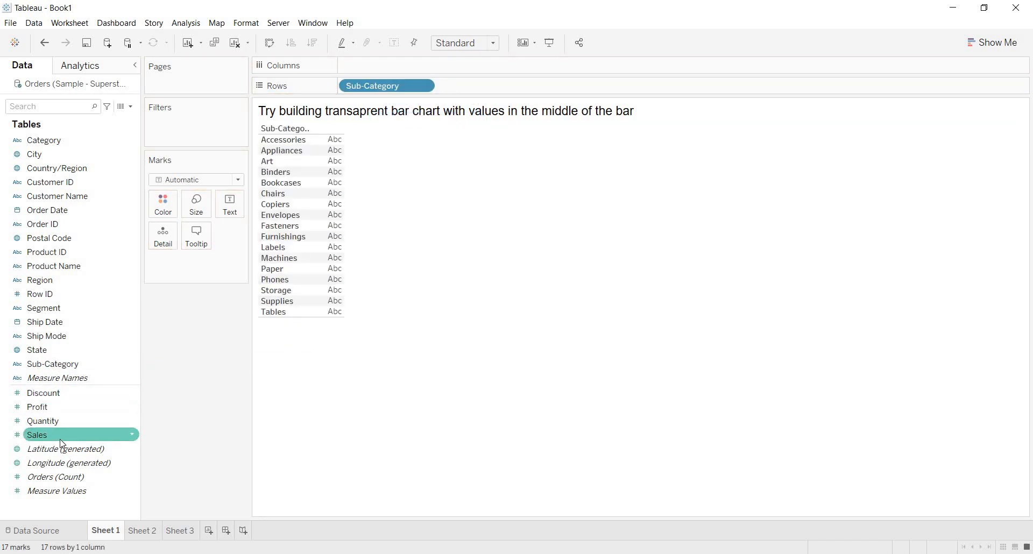
{"action": "left_click_drag", "start_coordinate": [37, 435], "coordinate": [385, 62]}
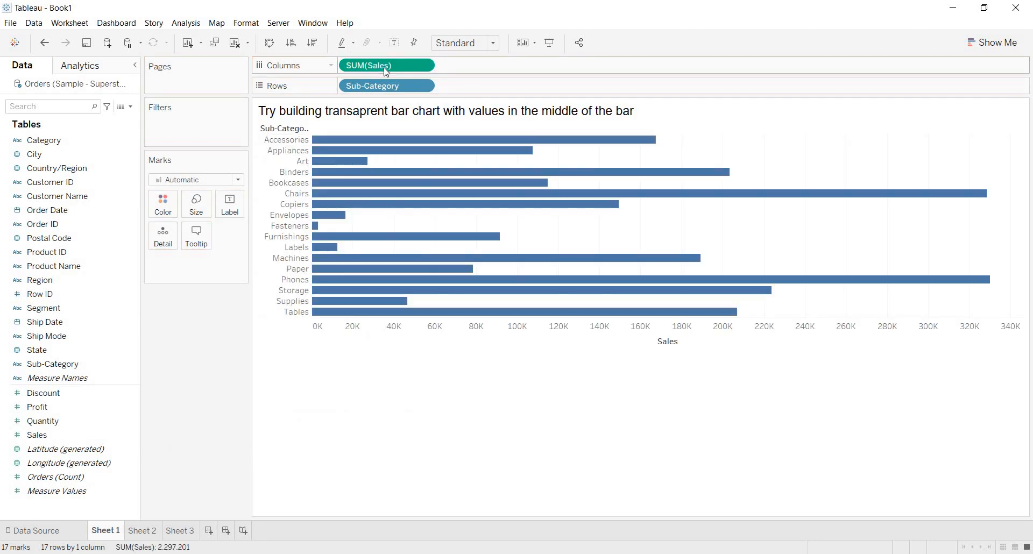
{"action": "mouse_move", "coordinate": [480, 193]}
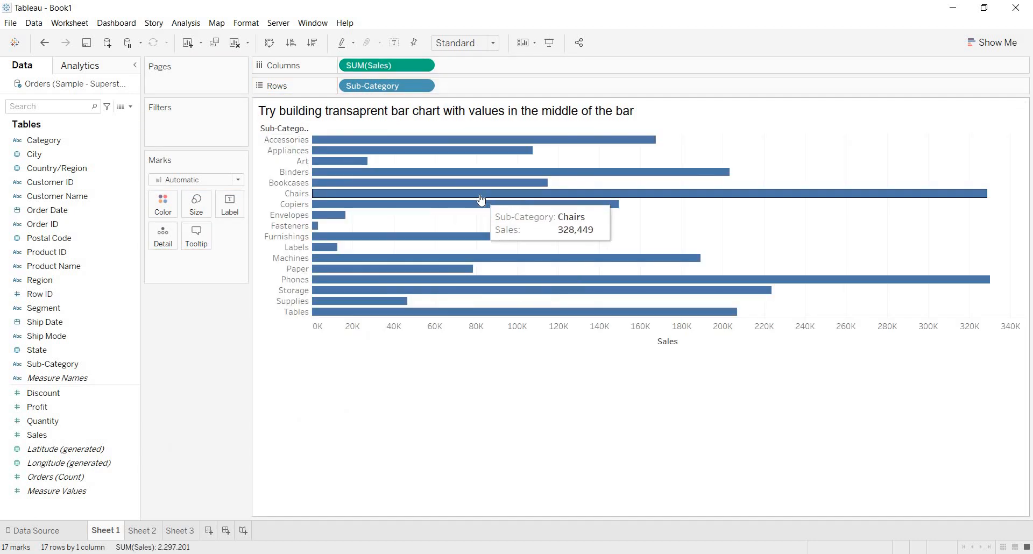
{"action": "mouse_move", "coordinate": [484, 248]}
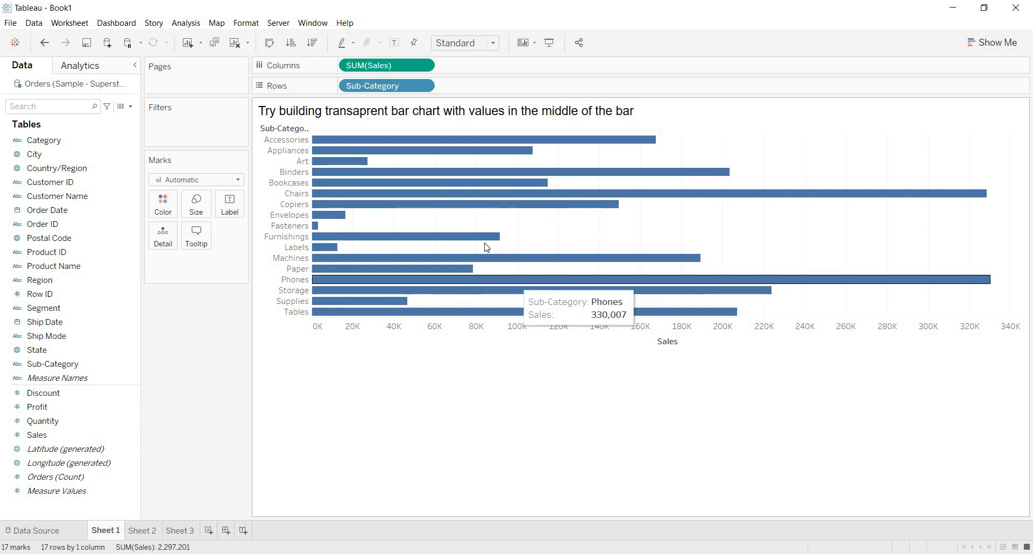
{"action": "mouse_move", "coordinate": [560, 256]}
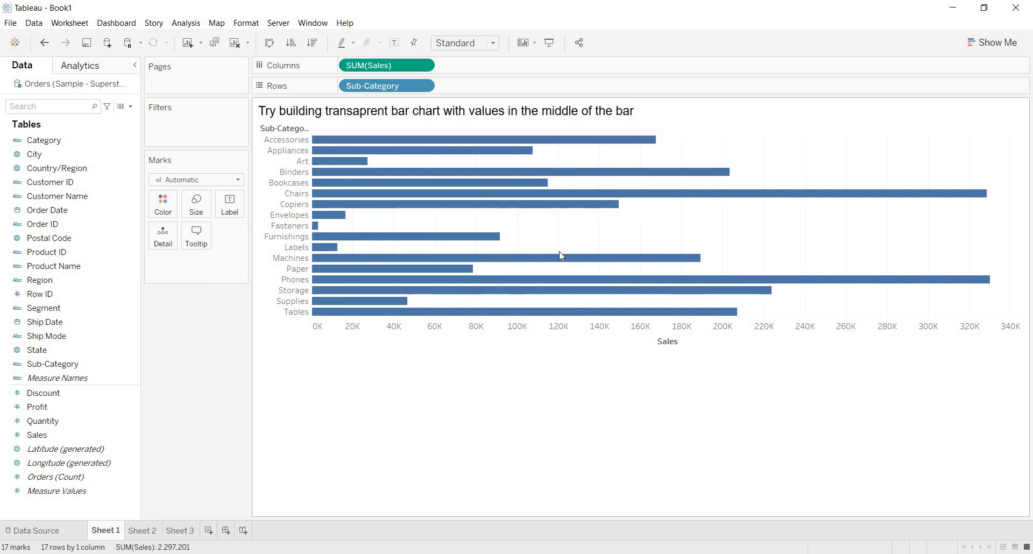
{"action": "mouse_move", "coordinate": [488, 57]}
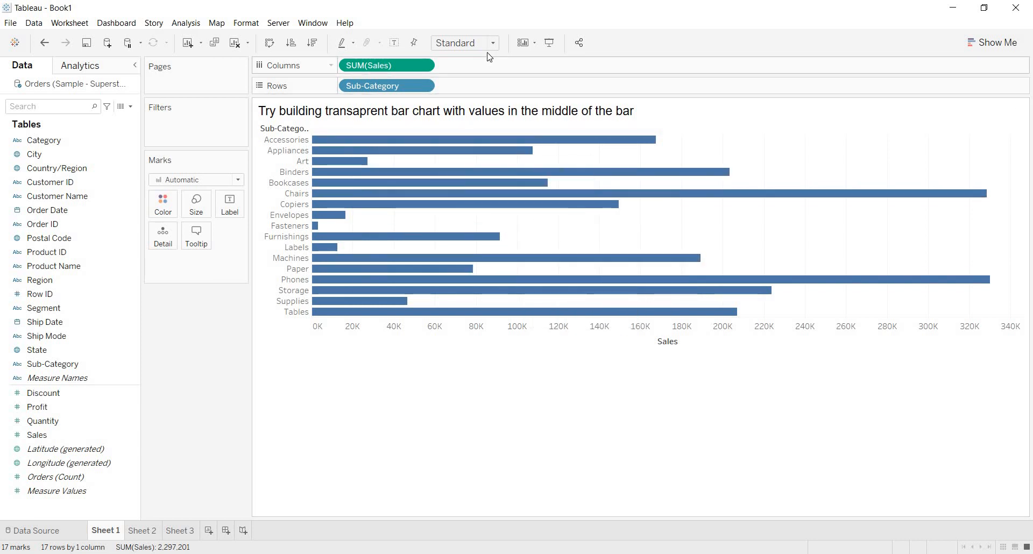
Step: Change the view fit from Standard to Entire View
{"action": "left_click", "coordinate": [462, 43]}
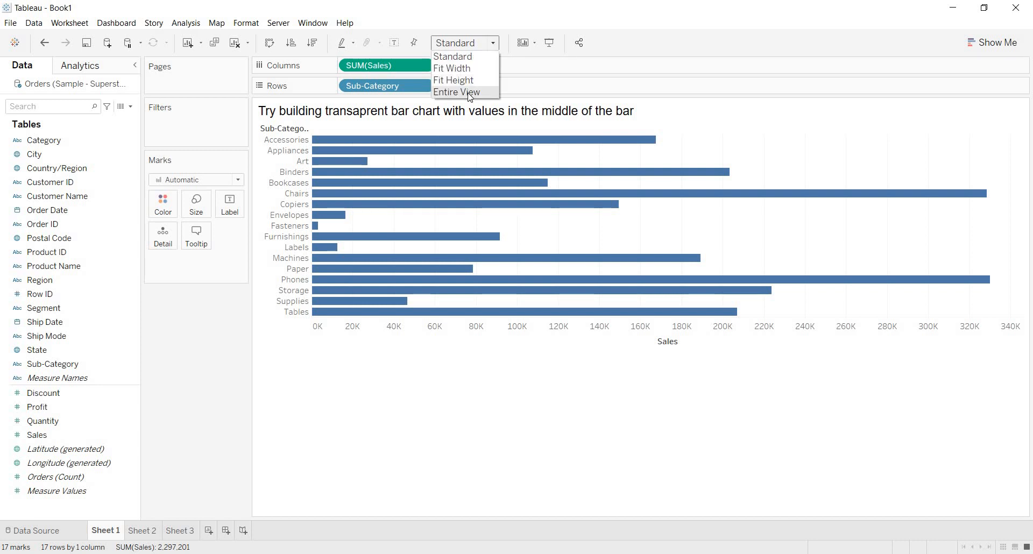
{"action": "left_click", "coordinate": [456, 91]}
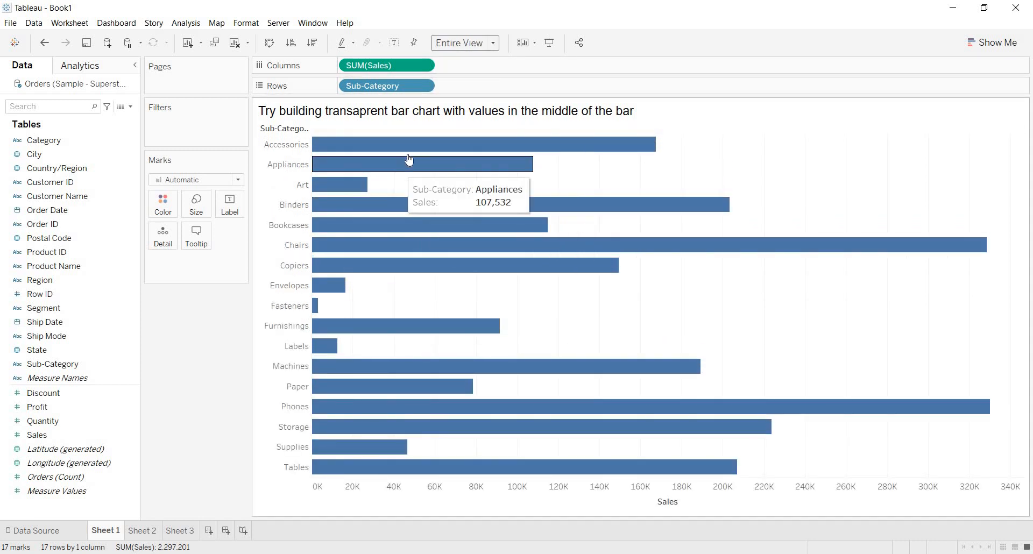
{"action": "mouse_move", "coordinate": [527, 365]}
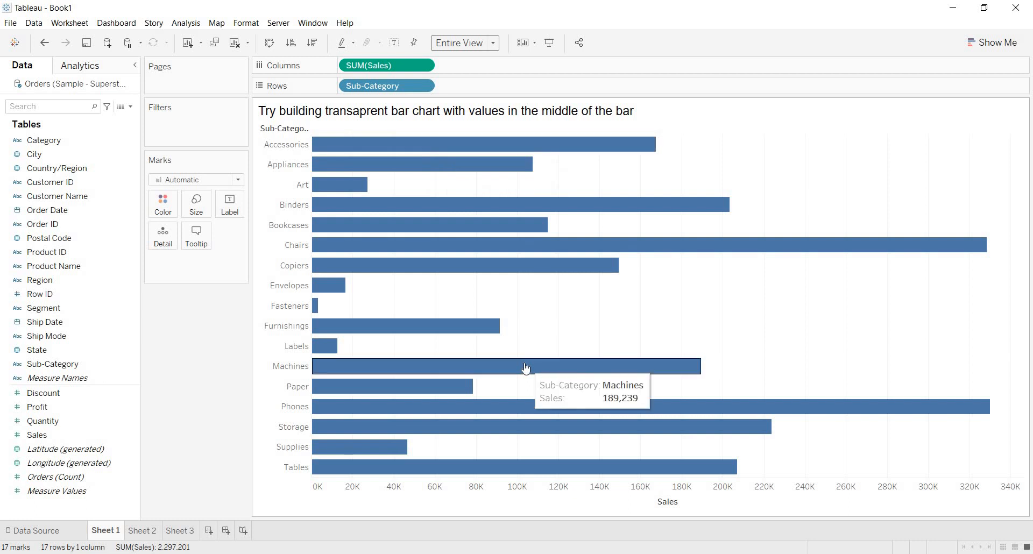
{"action": "mouse_move", "coordinate": [506, 266]}
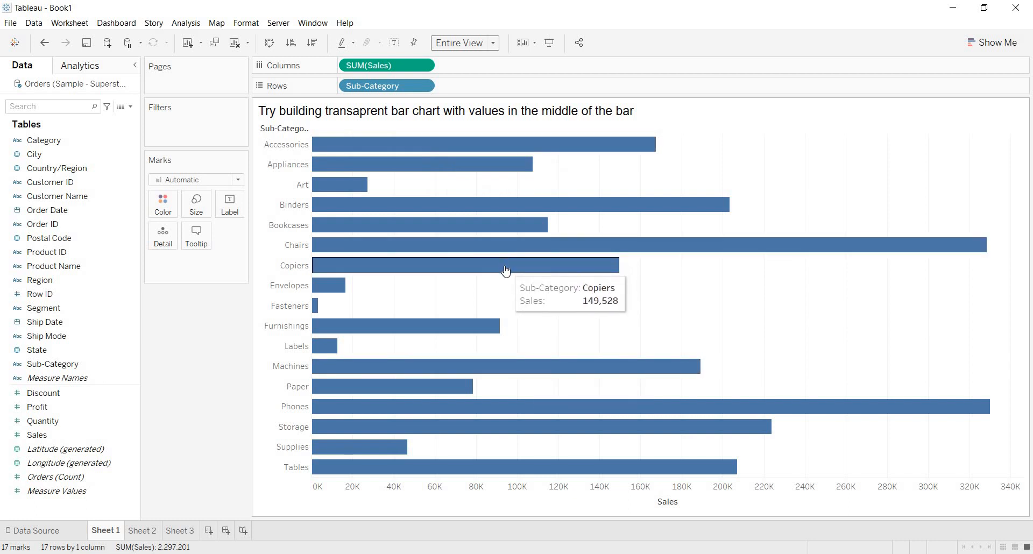
{"action": "mouse_move", "coordinate": [460, 396]}
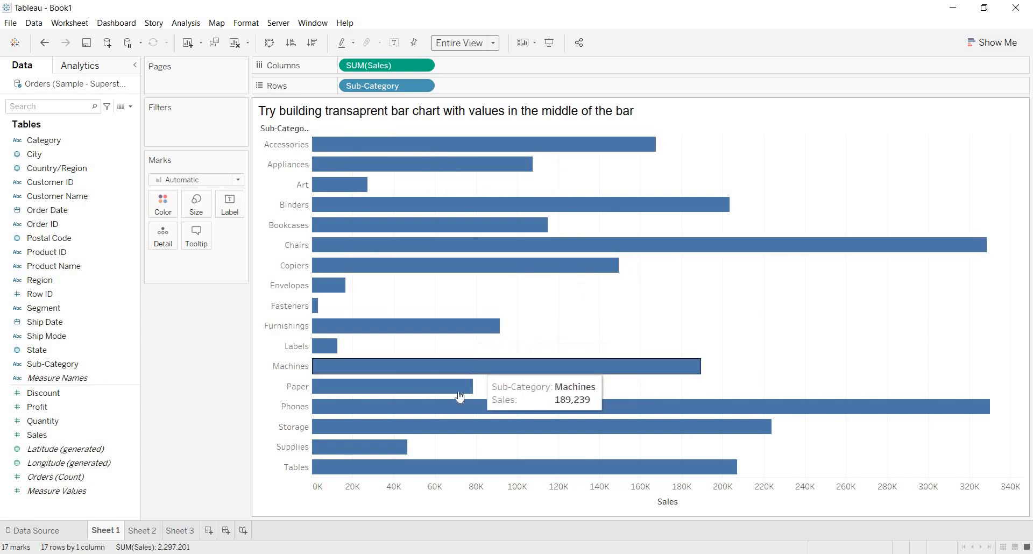
{"action": "mouse_move", "coordinate": [476, 414]}
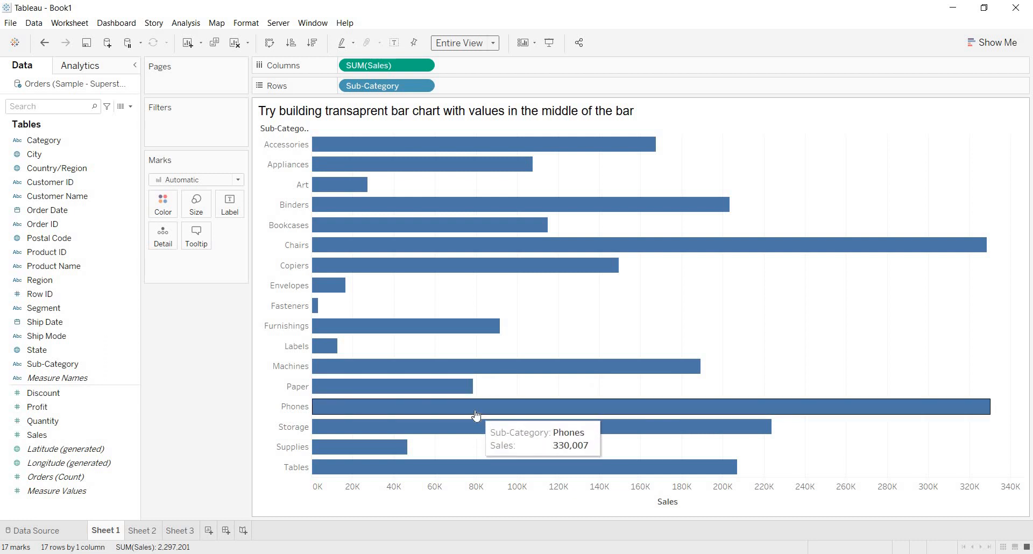
{"action": "mouse_move", "coordinate": [470, 391]}
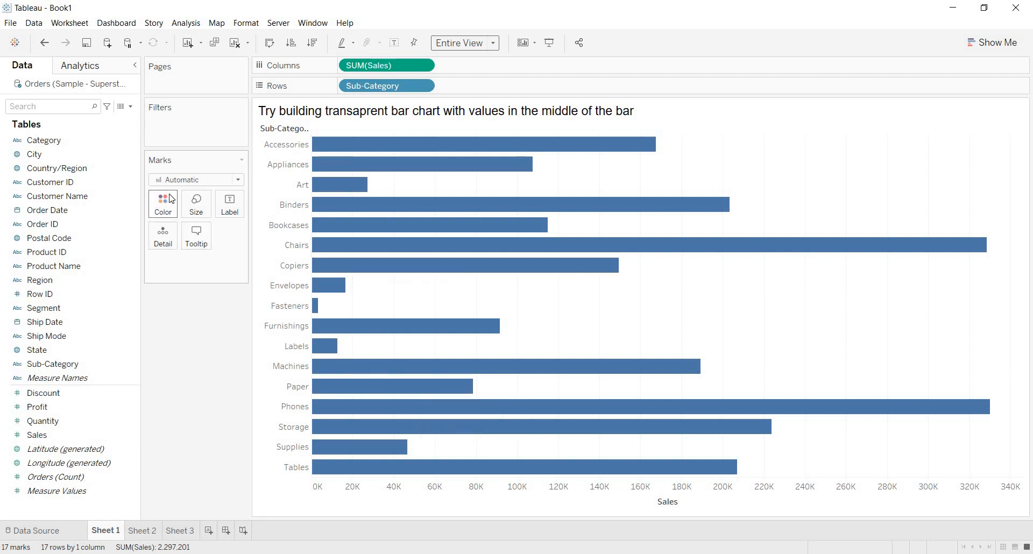
{"action": "mouse_move", "coordinate": [162, 202]}
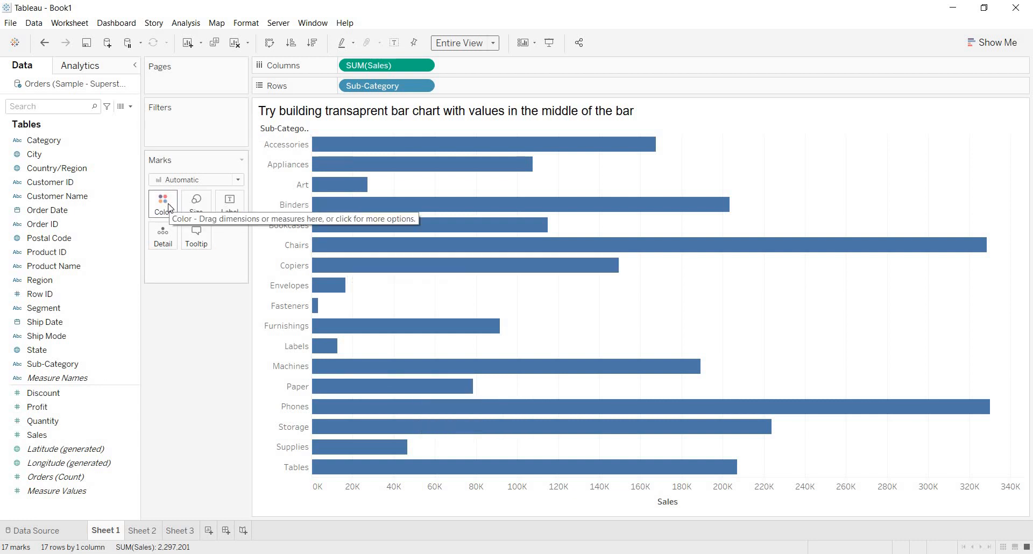
Step: Bring up the Marks card colour and opacity settings for the bars
{"action": "left_click", "coordinate": [163, 200]}
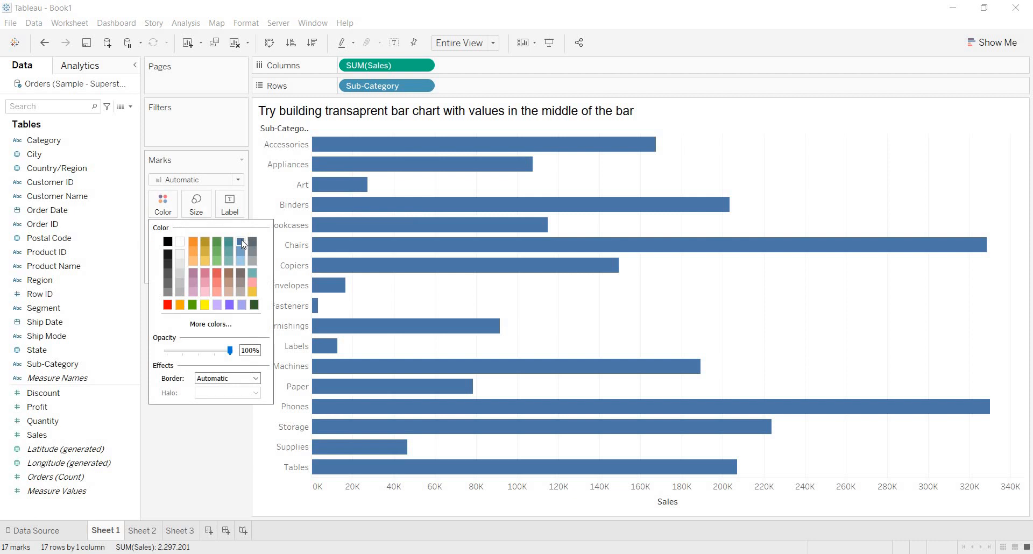
{"action": "mouse_move", "coordinate": [179, 453]}
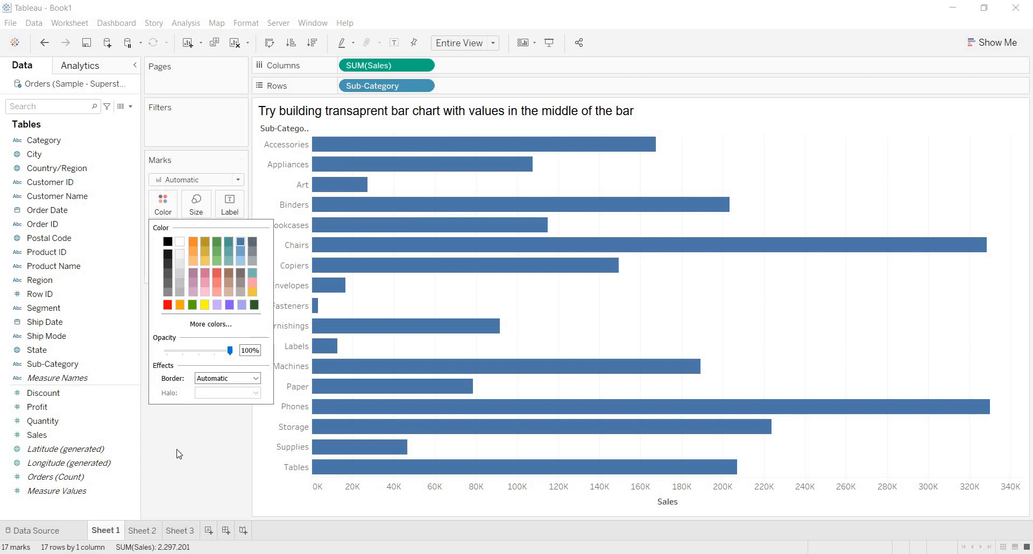
{"action": "left_click", "coordinate": [162, 205]}
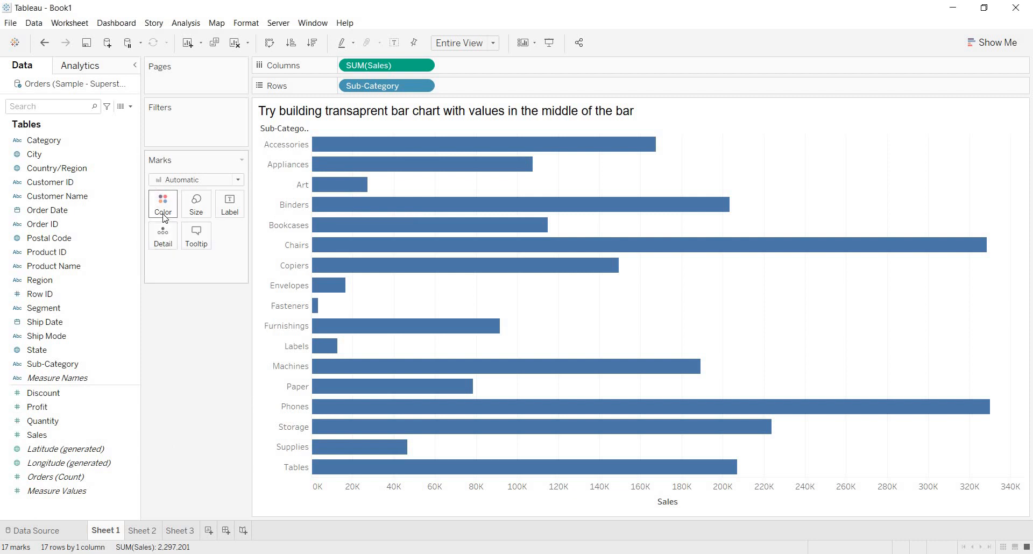
{"action": "left_click", "coordinate": [163, 203]}
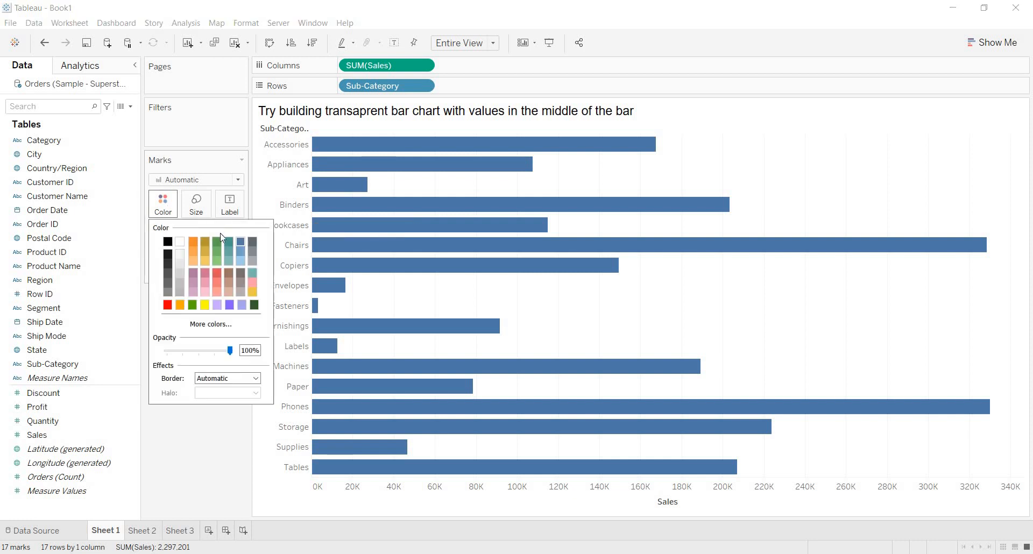
{"action": "mouse_move", "coordinate": [233, 242]}
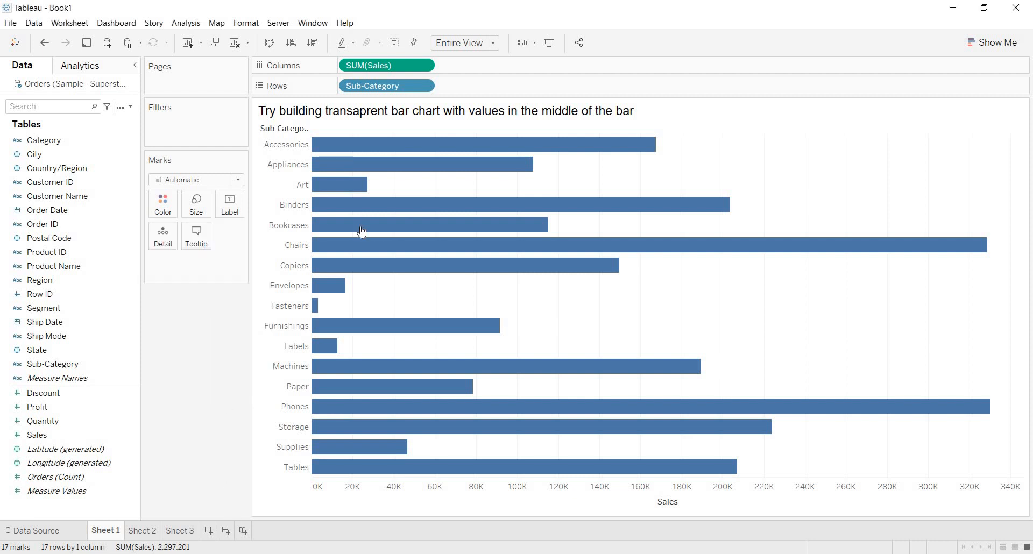
{"action": "mouse_move", "coordinate": [372, 149]}
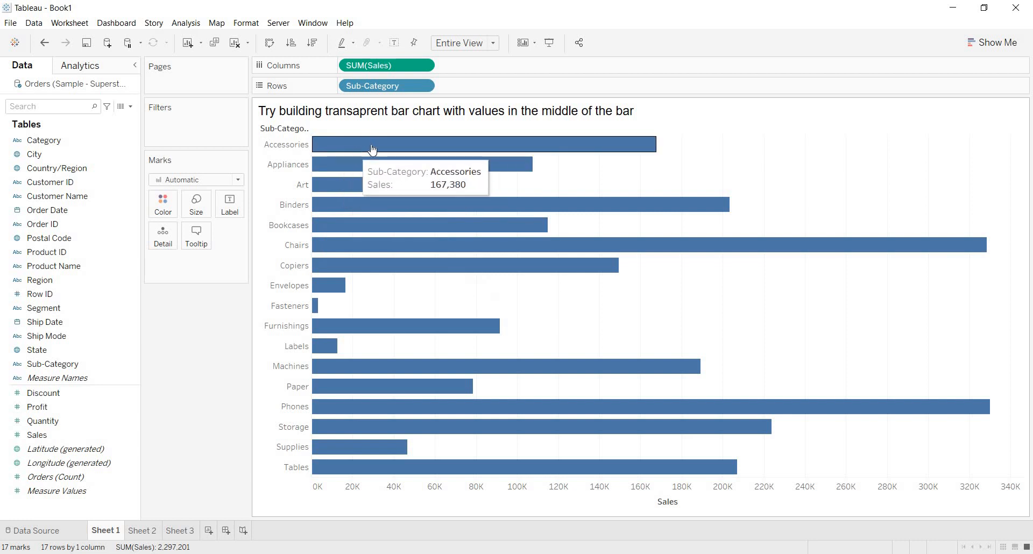
{"action": "mouse_move", "coordinate": [354, 140]}
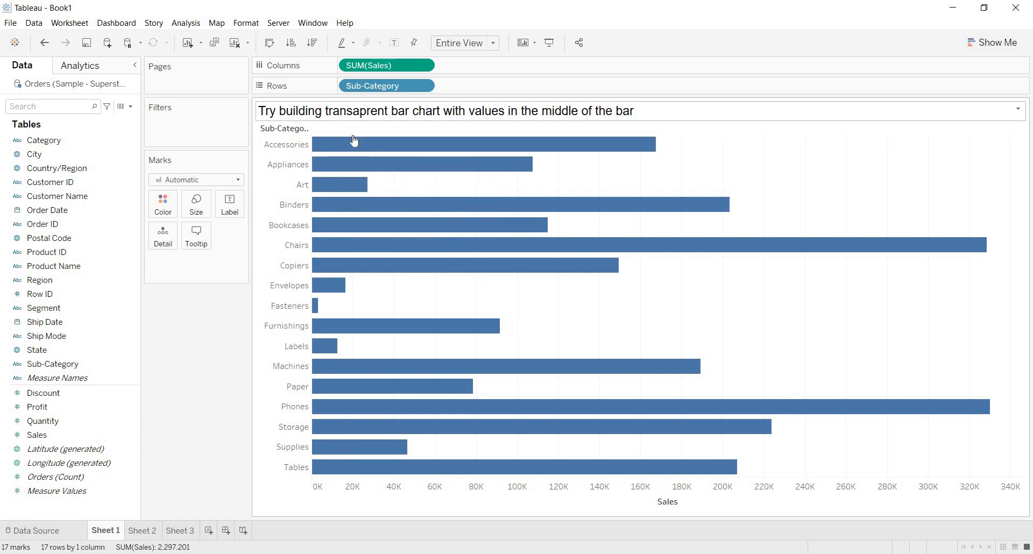
{"action": "mouse_move", "coordinate": [316, 116]}
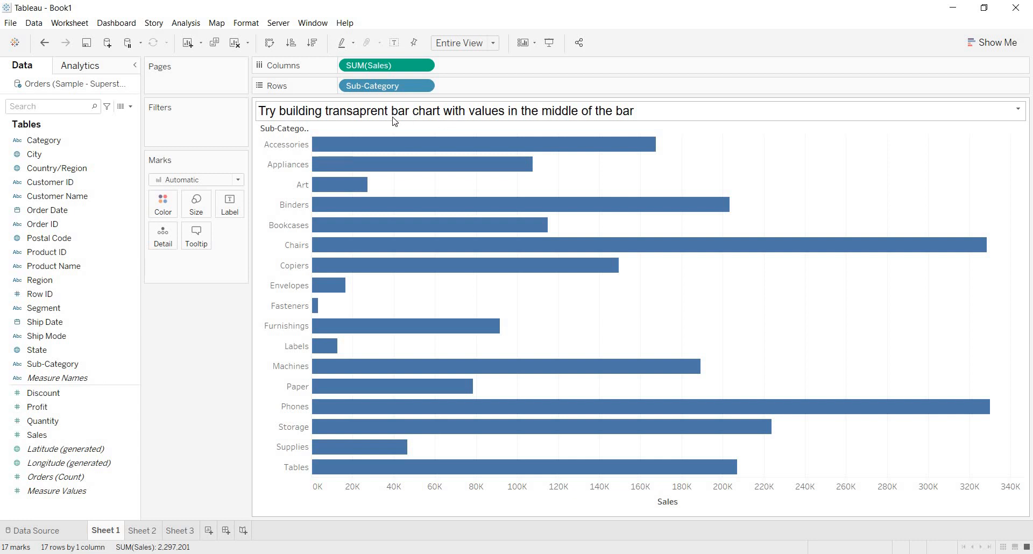
{"action": "mouse_move", "coordinate": [369, 151]}
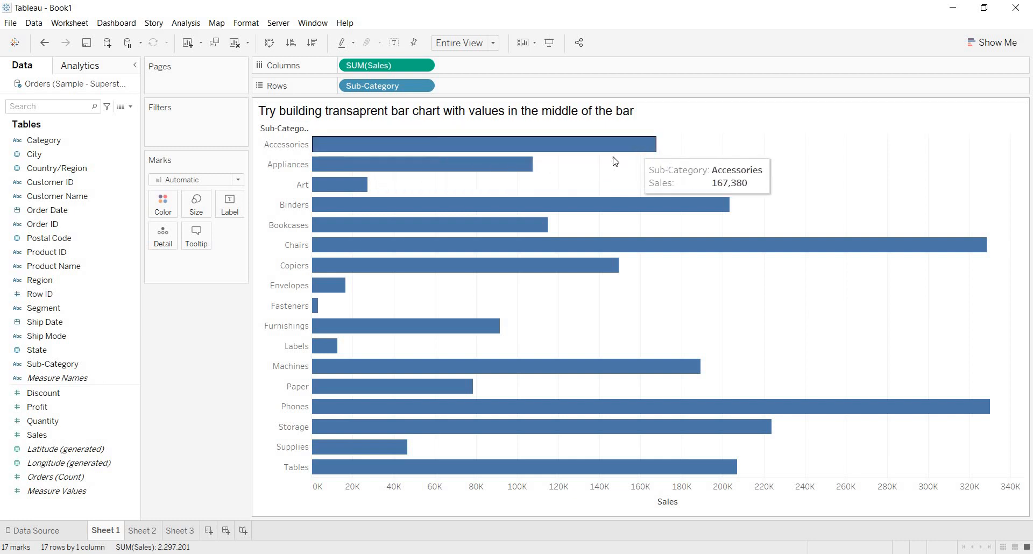
{"action": "mouse_move", "coordinate": [595, 150]}
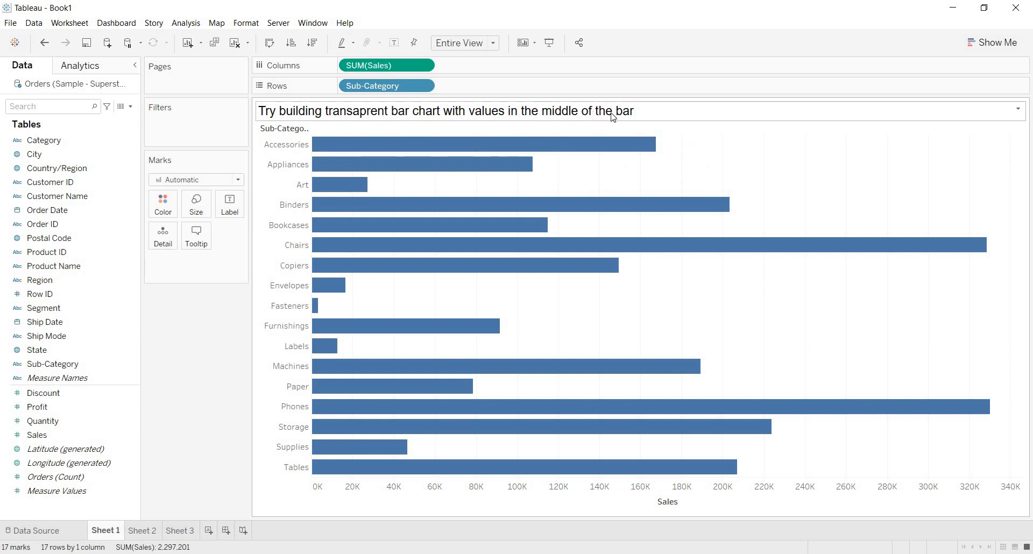
{"action": "mouse_move", "coordinate": [518, 164]}
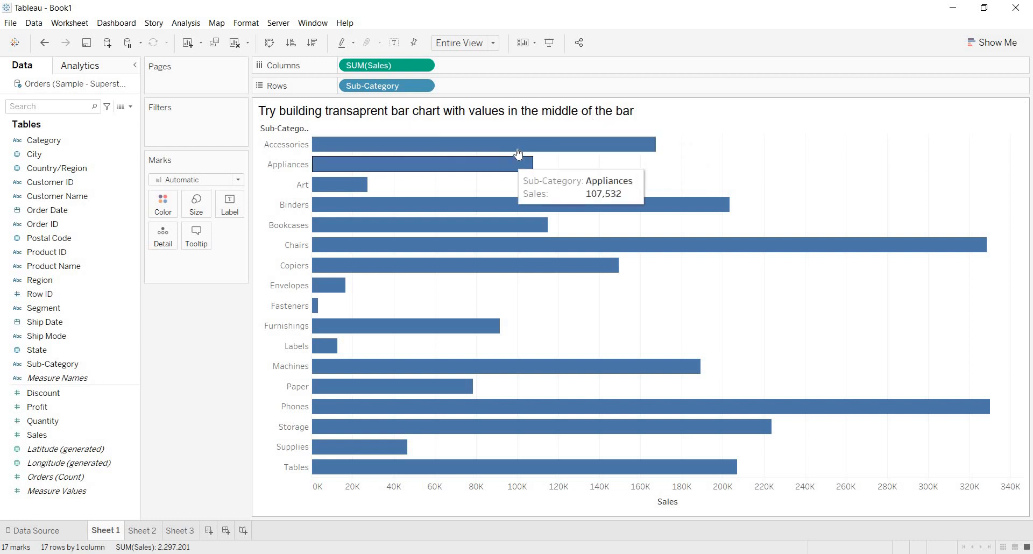
{"action": "mouse_move", "coordinate": [418, 144]}
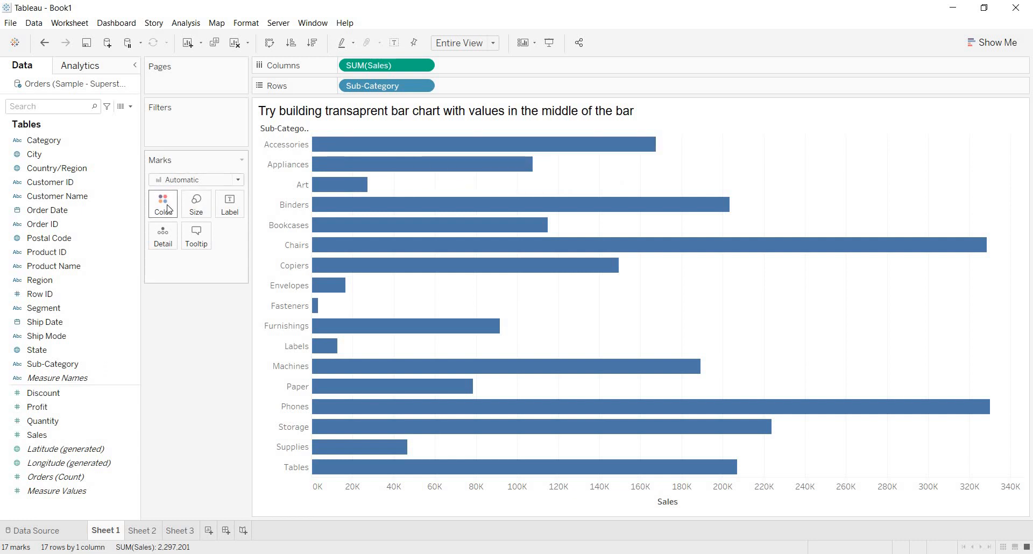
Step: Fill the bars with white and give them black border outlines
{"action": "left_click", "coordinate": [162, 203]}
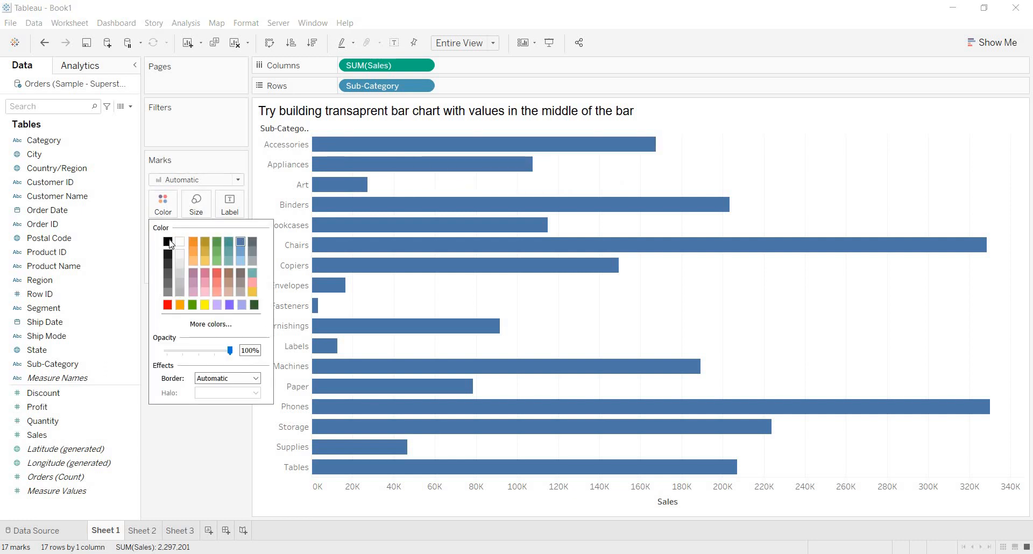
{"action": "left_click", "coordinate": [179, 241]}
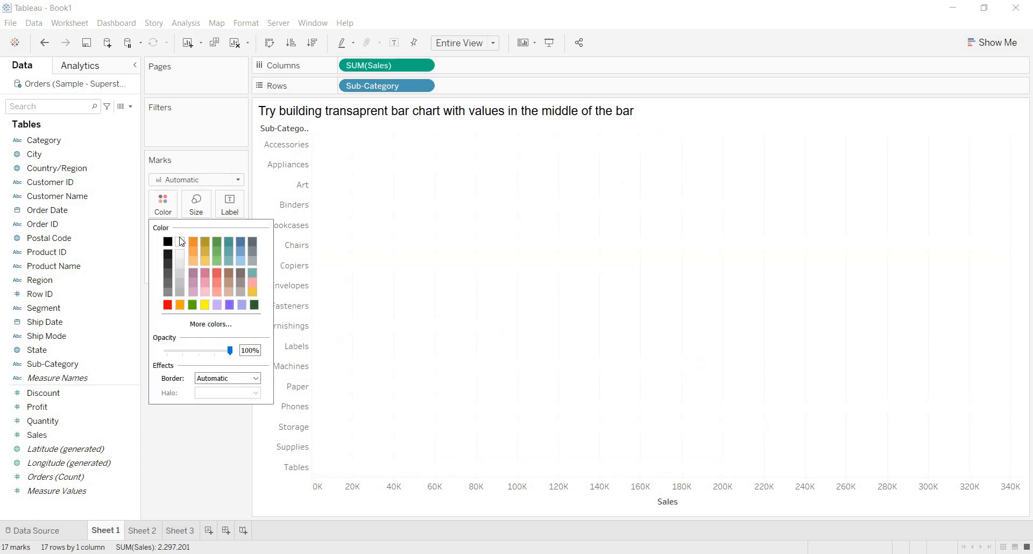
{"action": "mouse_move", "coordinate": [430, 239]}
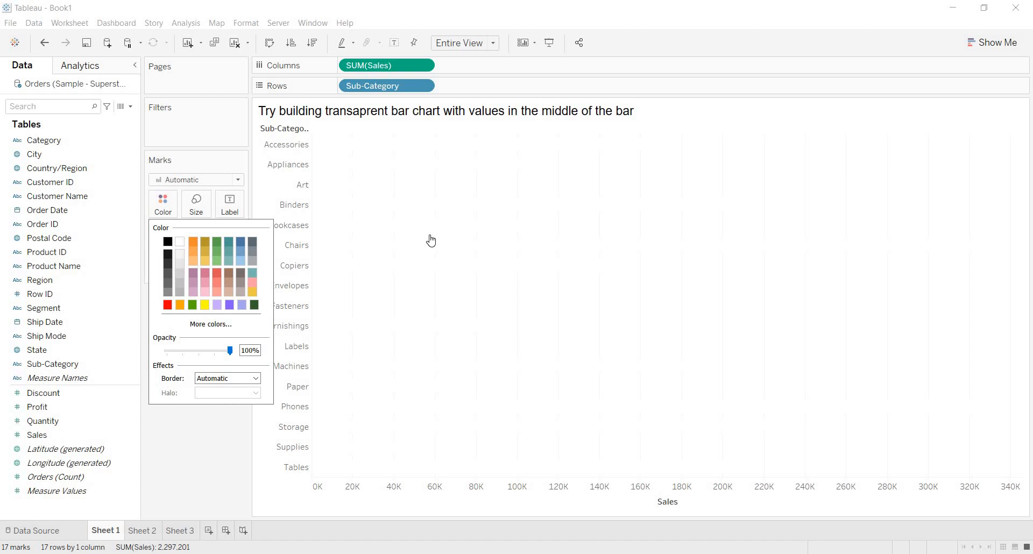
{"action": "mouse_move", "coordinate": [464, 212]}
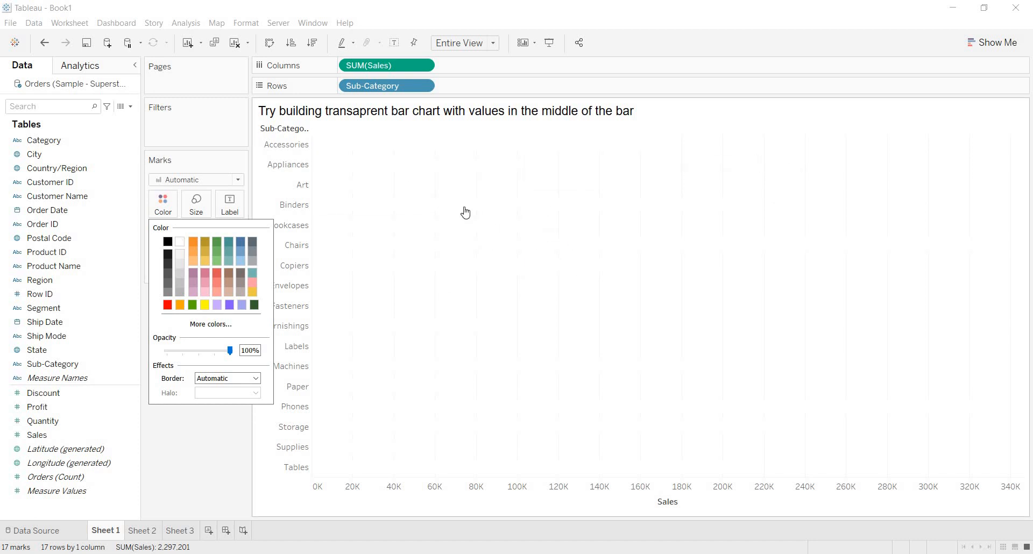
{"action": "mouse_move", "coordinate": [481, 142]}
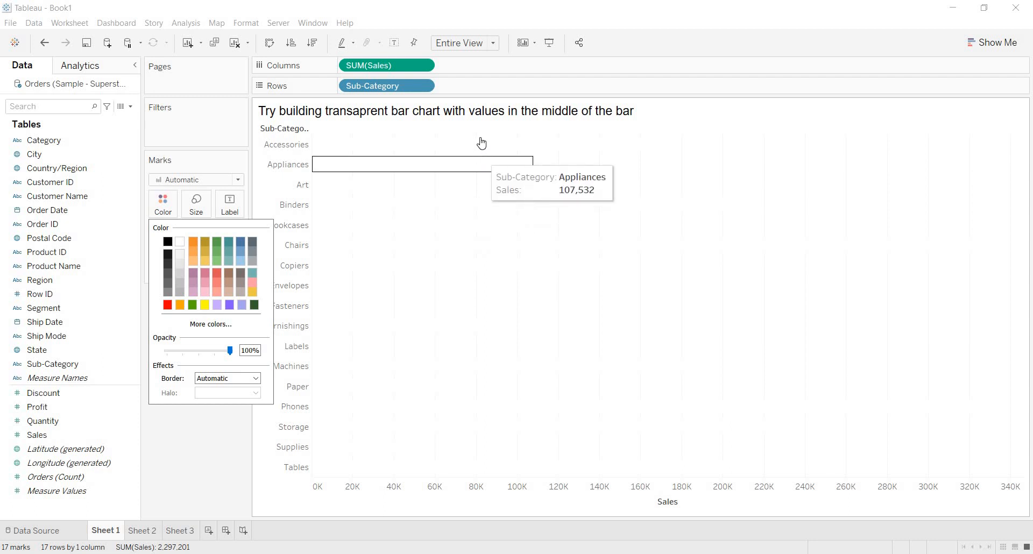
{"action": "mouse_move", "coordinate": [466, 263]}
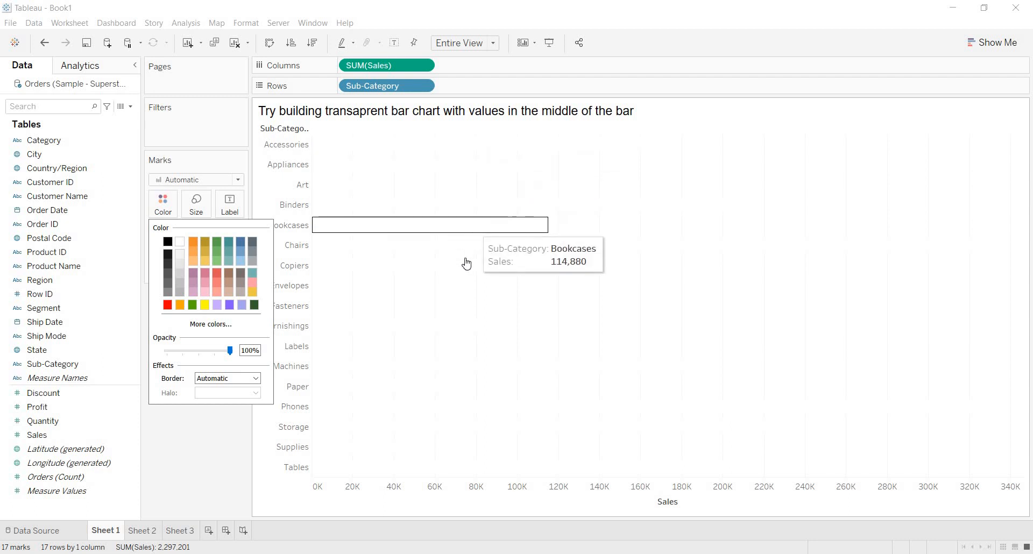
{"action": "mouse_move", "coordinate": [463, 379]}
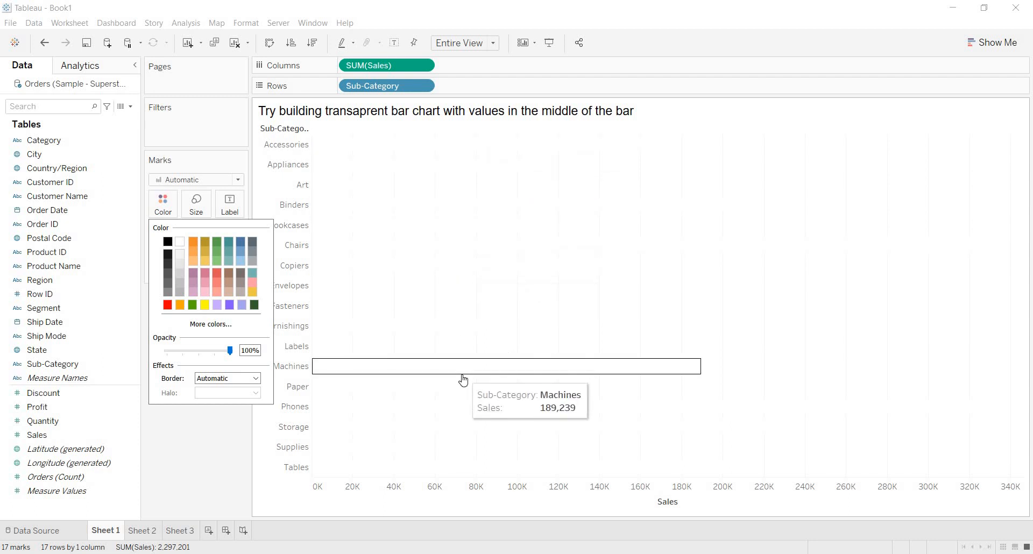
{"action": "mouse_move", "coordinate": [327, 440]}
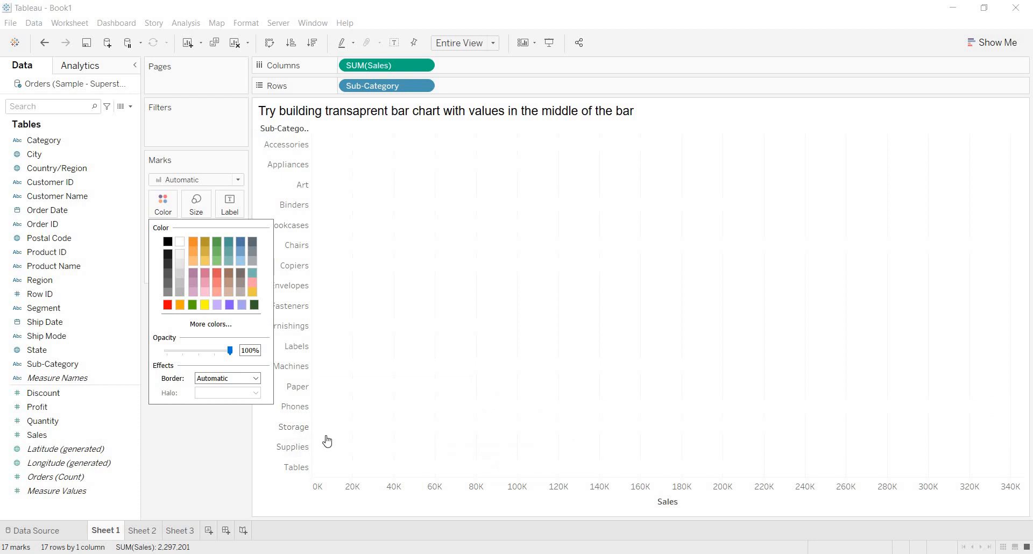
{"action": "mouse_move", "coordinate": [401, 332]}
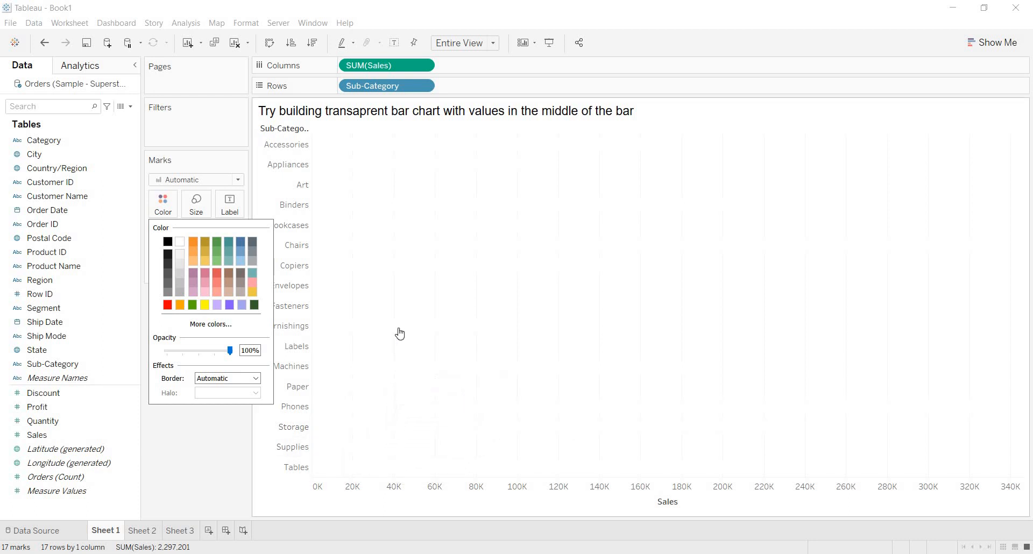
{"action": "mouse_move", "coordinate": [418, 265]}
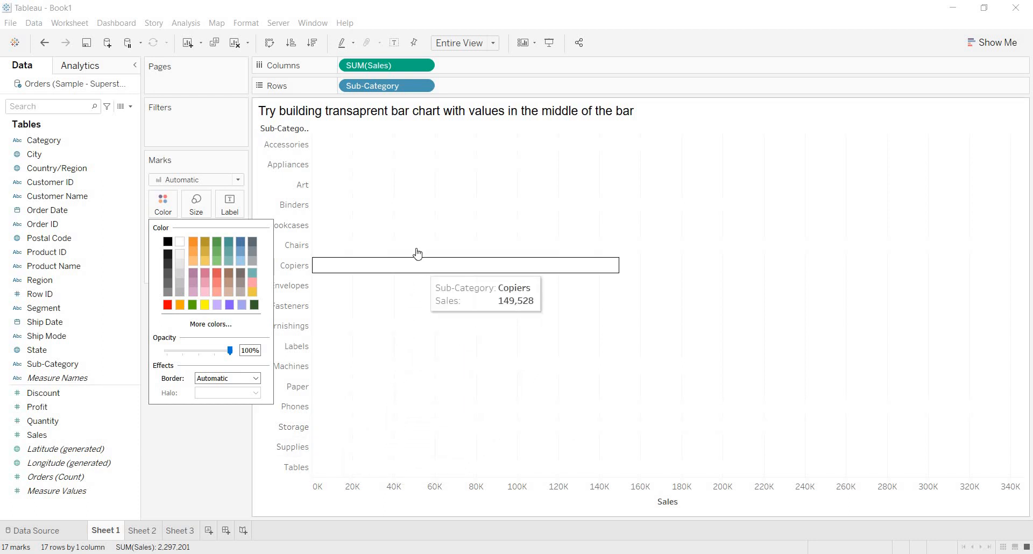
{"action": "mouse_move", "coordinate": [205, 463]}
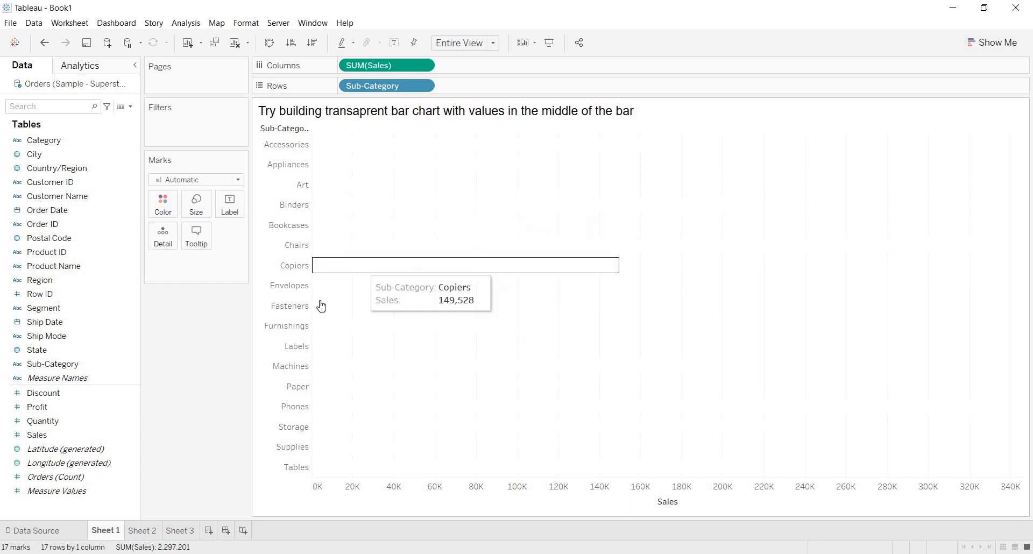
{"action": "mouse_move", "coordinate": [179, 265]}
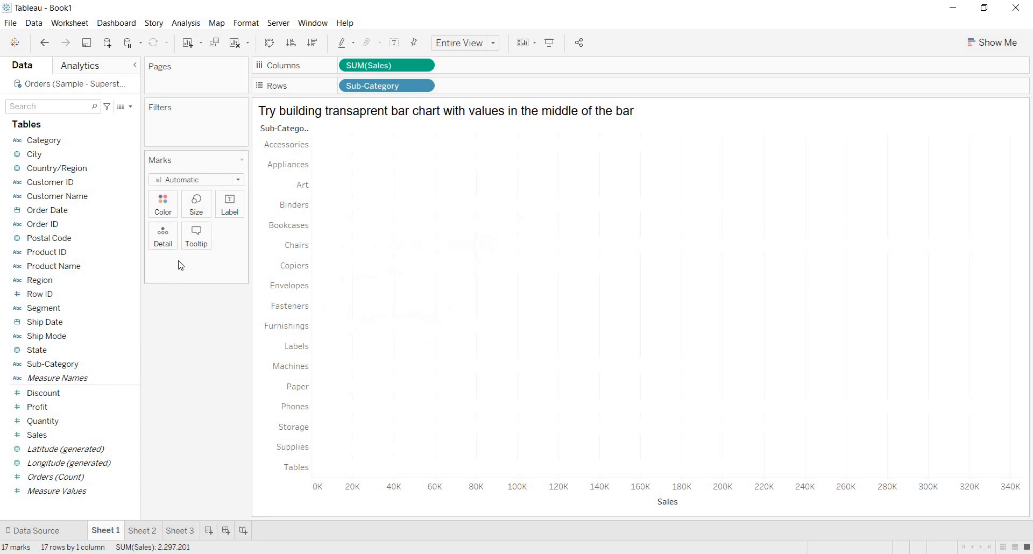
{"action": "left_click", "coordinate": [163, 203]}
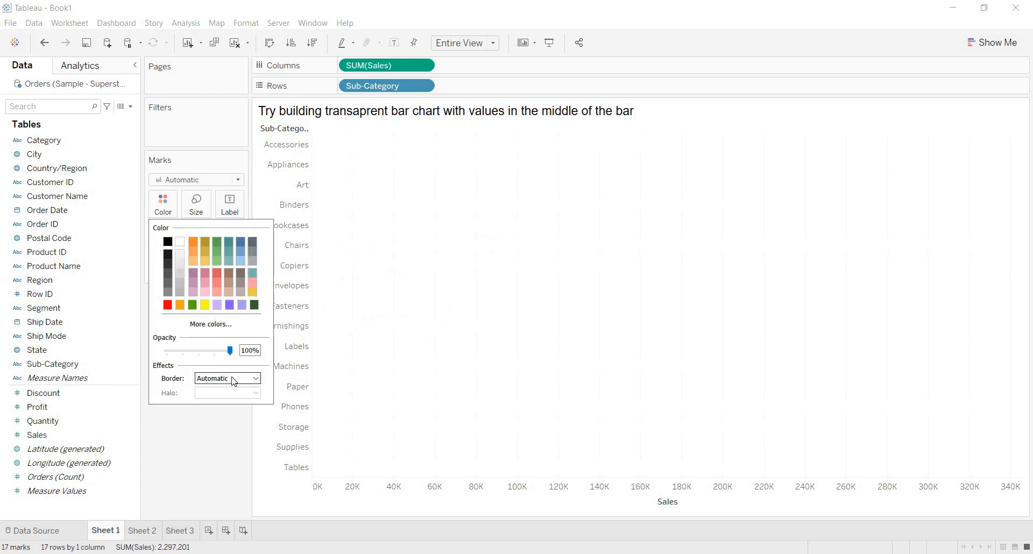
{"action": "left_click", "coordinate": [254, 378]}
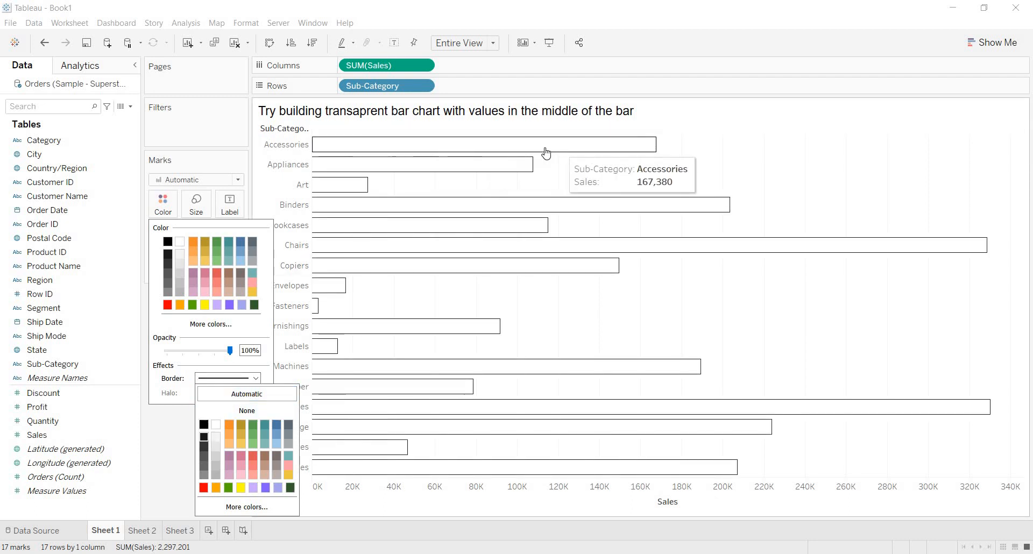
{"action": "mouse_move", "coordinate": [521, 154]}
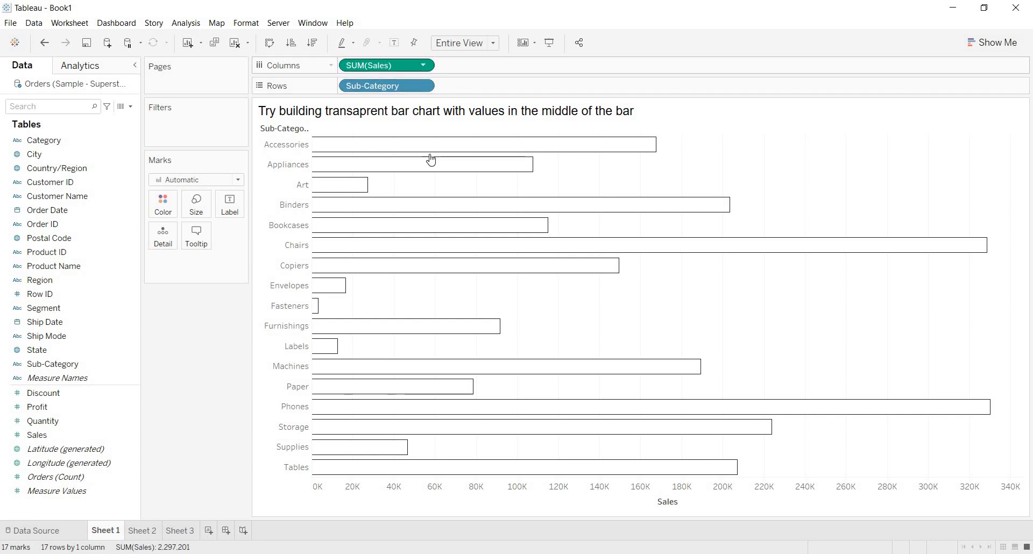
{"action": "mouse_move", "coordinate": [400, 147]}
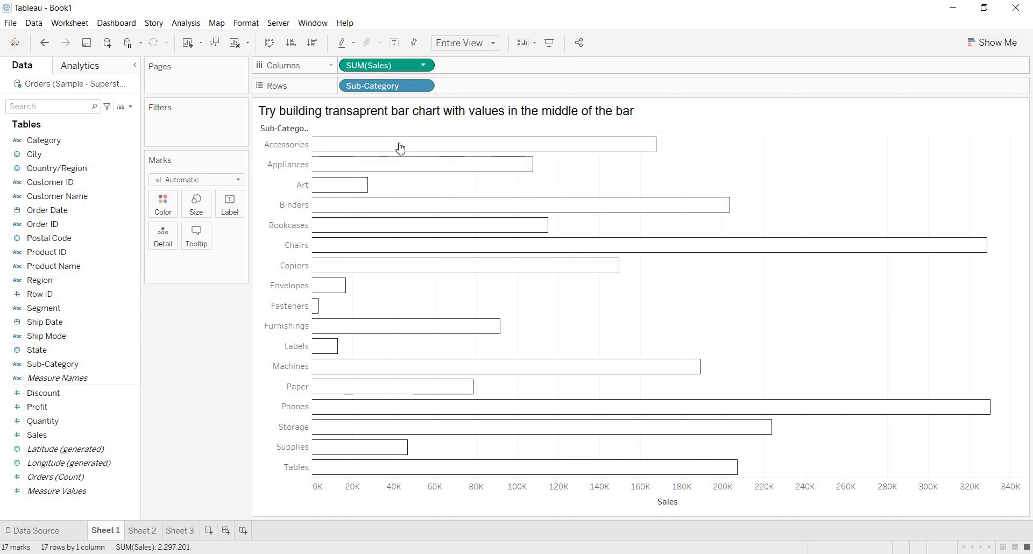
{"action": "mouse_move", "coordinate": [422, 164]}
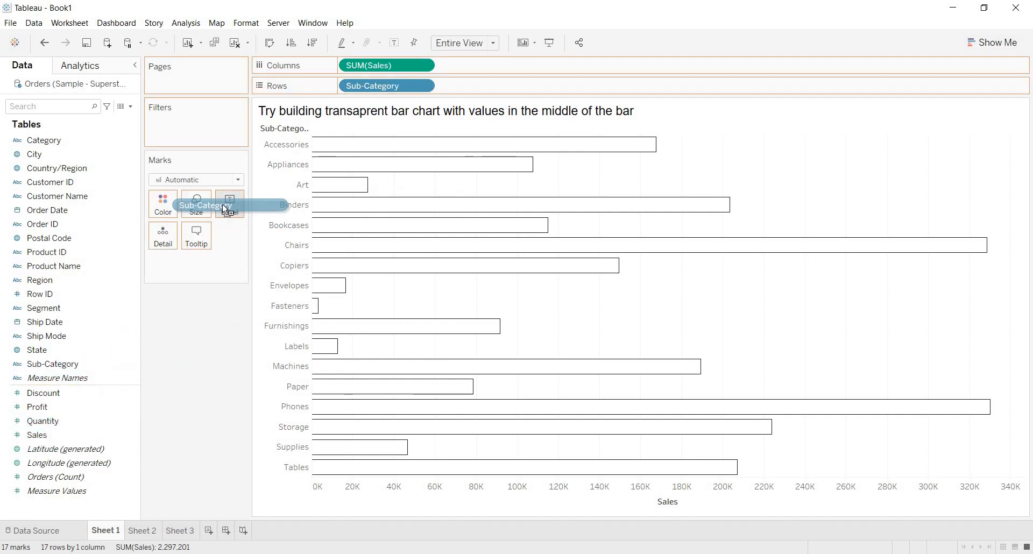
Step: Label each bar with its Sub-Category name and SUM(Sales) value
{"action": "left_click", "coordinate": [229, 204]}
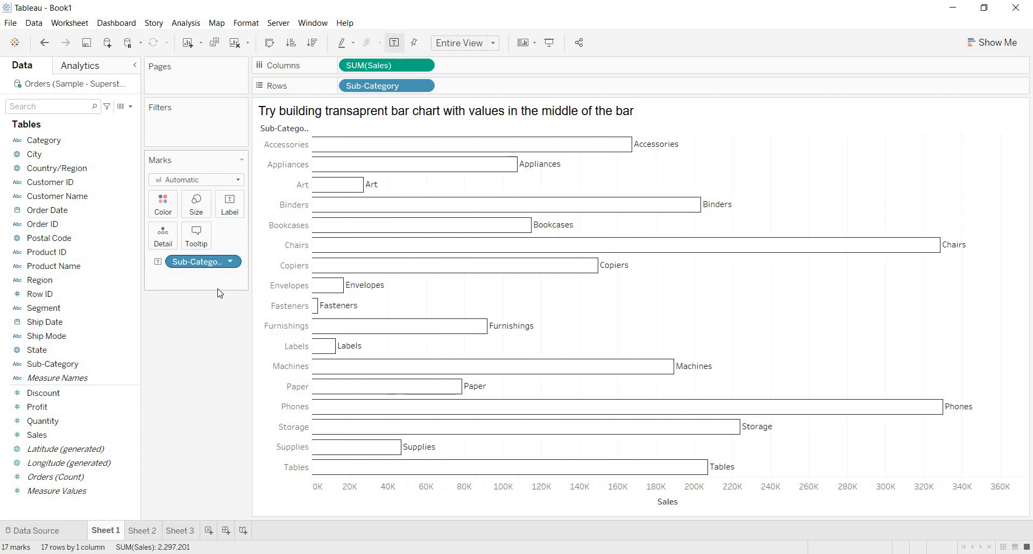
{"action": "mouse_move", "coordinate": [649, 144]}
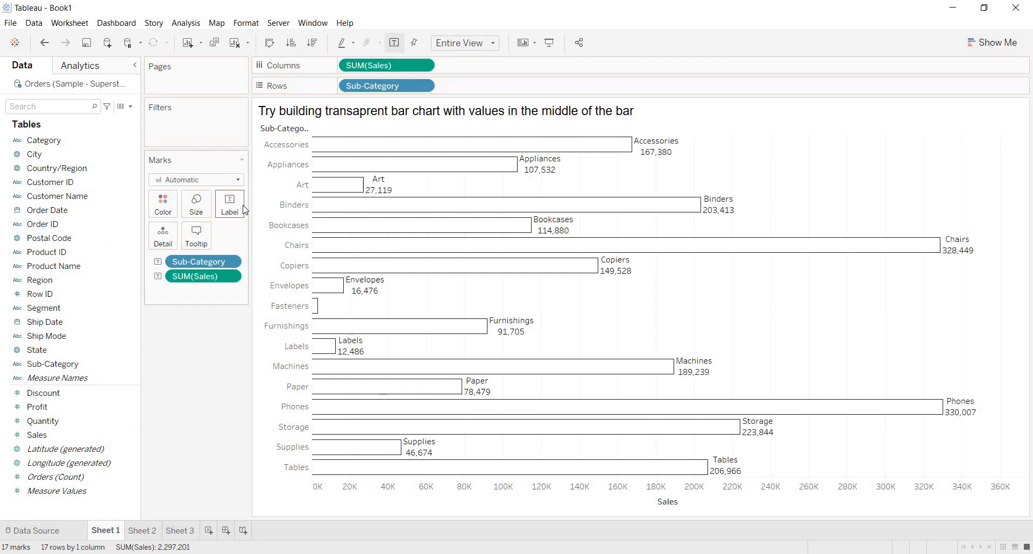
{"action": "mouse_move", "coordinate": [237, 213]}
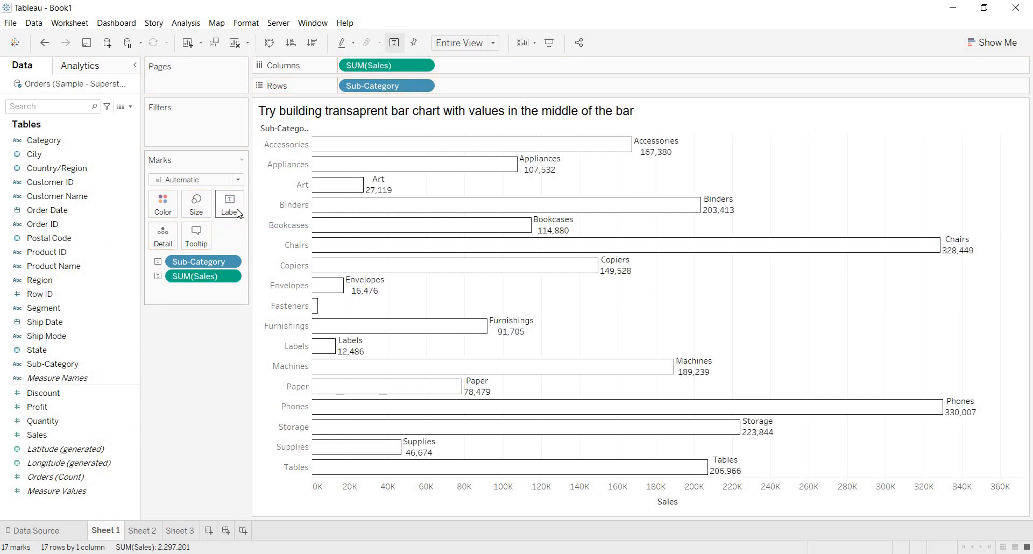
{"action": "left_click", "coordinate": [229, 203]}
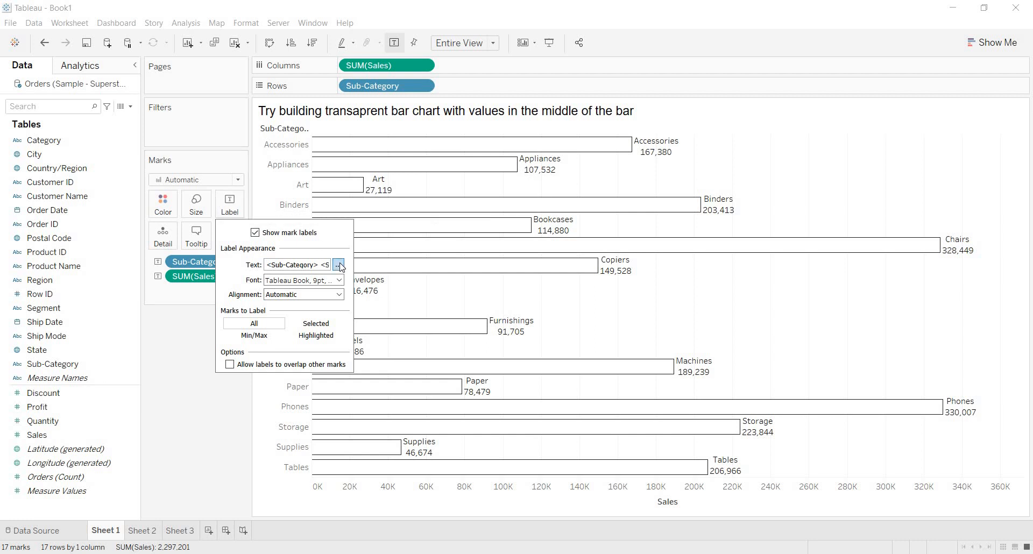
Step: Edit the label text to one line '<Sub-Category>: <SUM(Sales)>' and apply it
{"action": "left_click", "coordinate": [339, 265]}
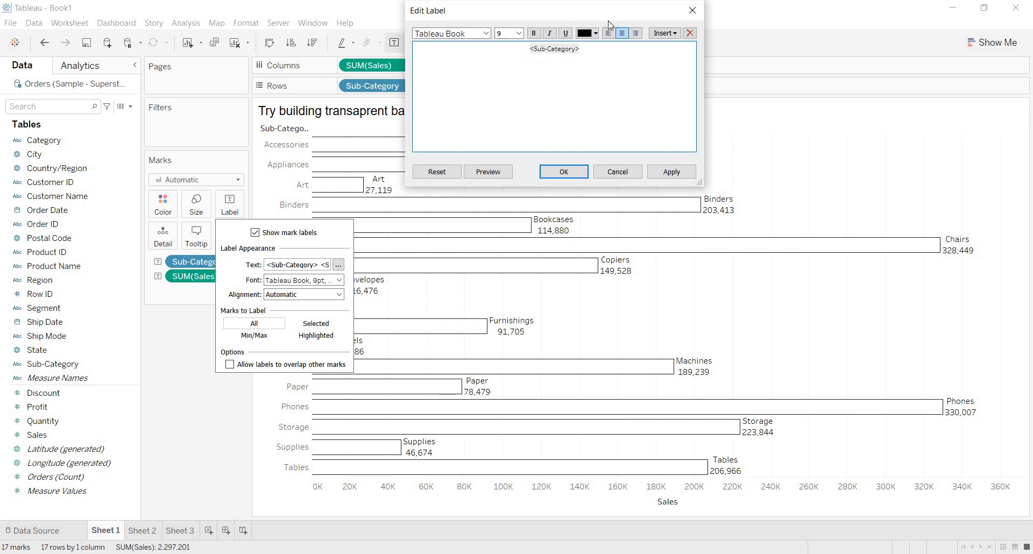
{"action": "left_click", "coordinate": [581, 48]}
{"action": "type", "text": " <SUM(Sales)>"}
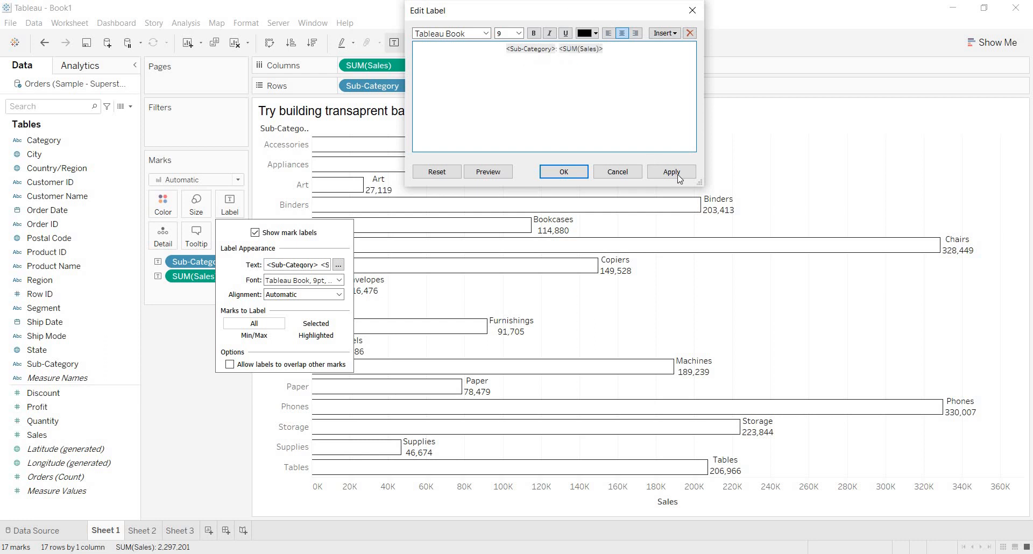
{"action": "left_click", "coordinate": [671, 172]}
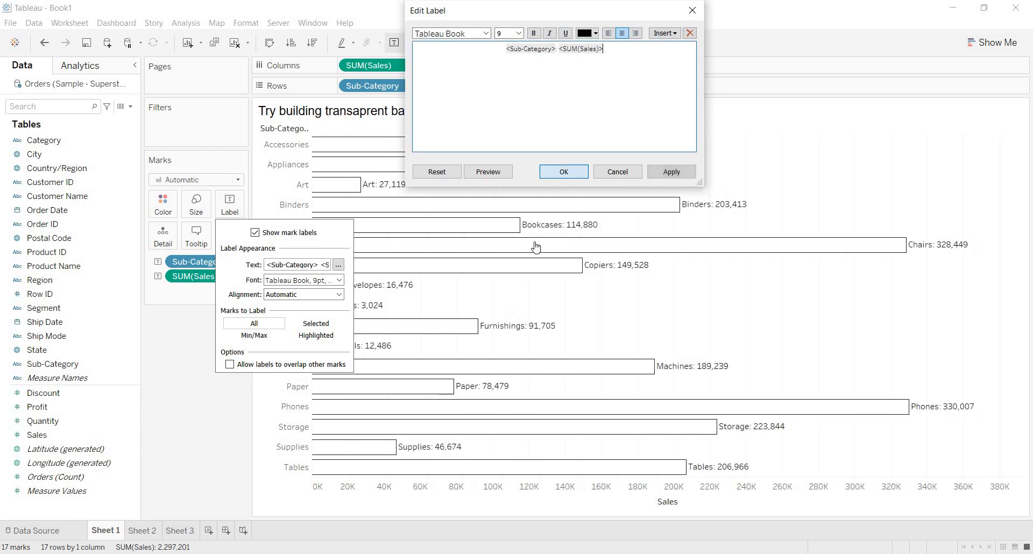
{"action": "left_click", "coordinate": [563, 171]}
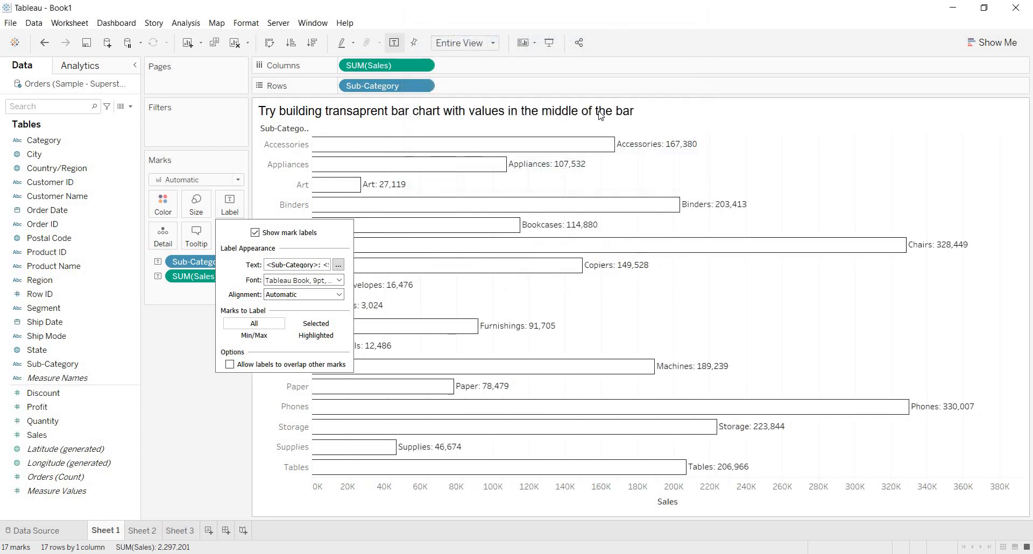
{"action": "mouse_move", "coordinate": [406, 151]}
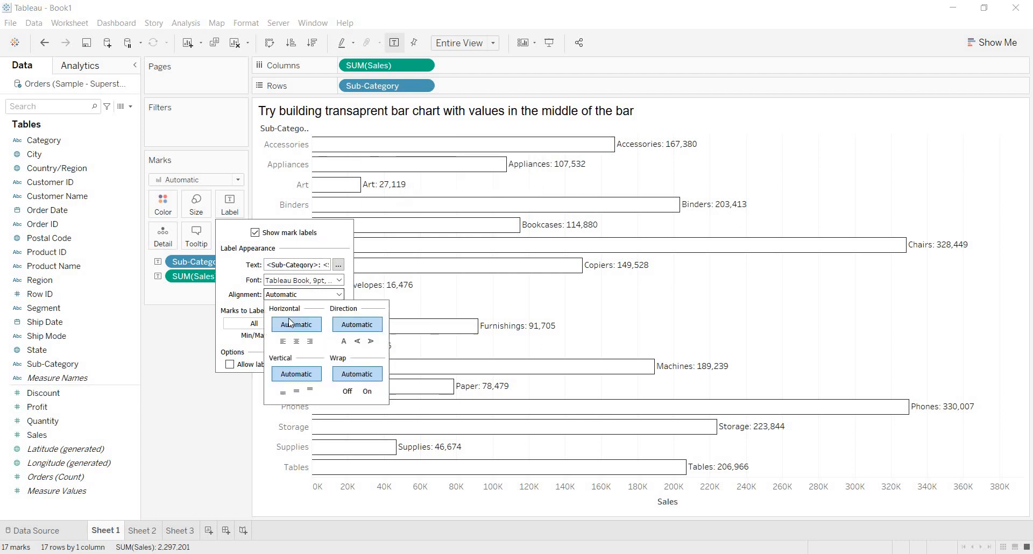
{"action": "left_click", "coordinate": [295, 342]}
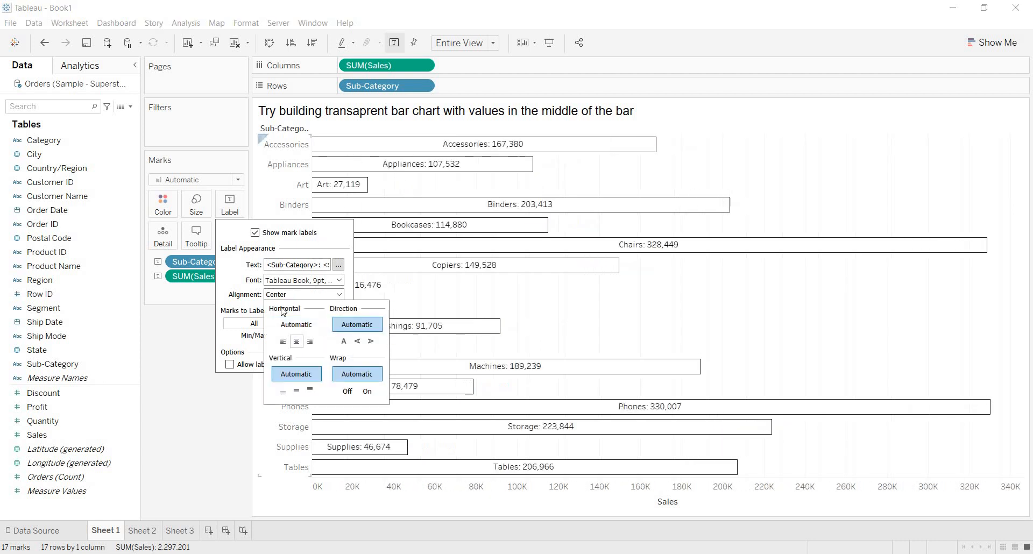
{"action": "mouse_move", "coordinate": [213, 373]}
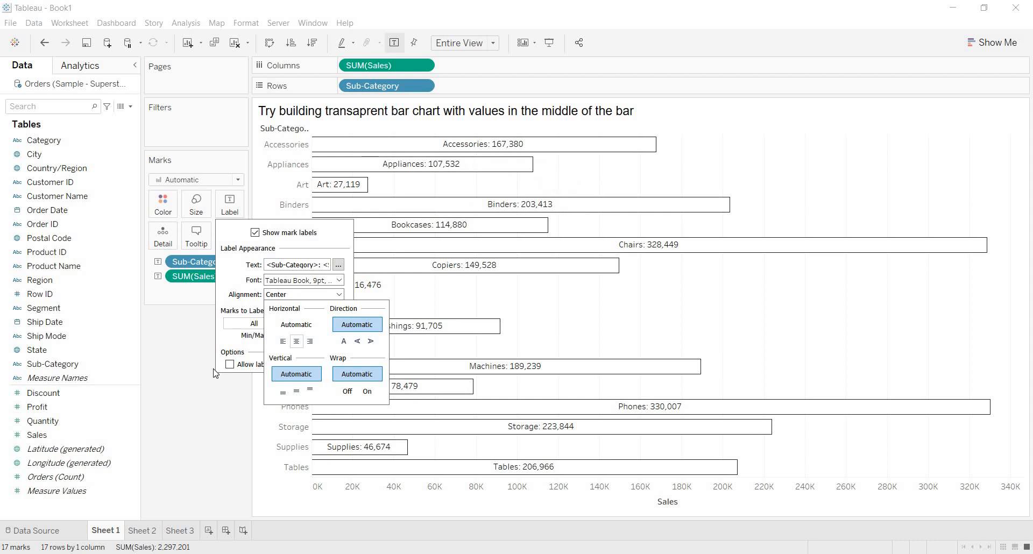
{"action": "left_click", "coordinate": [458, 324]}
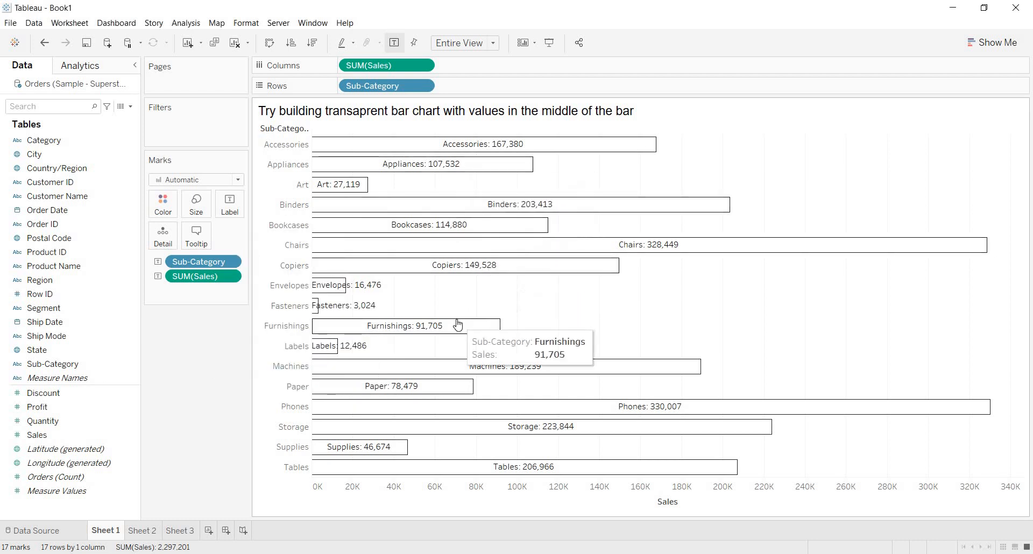
{"action": "mouse_move", "coordinate": [394, 326]}
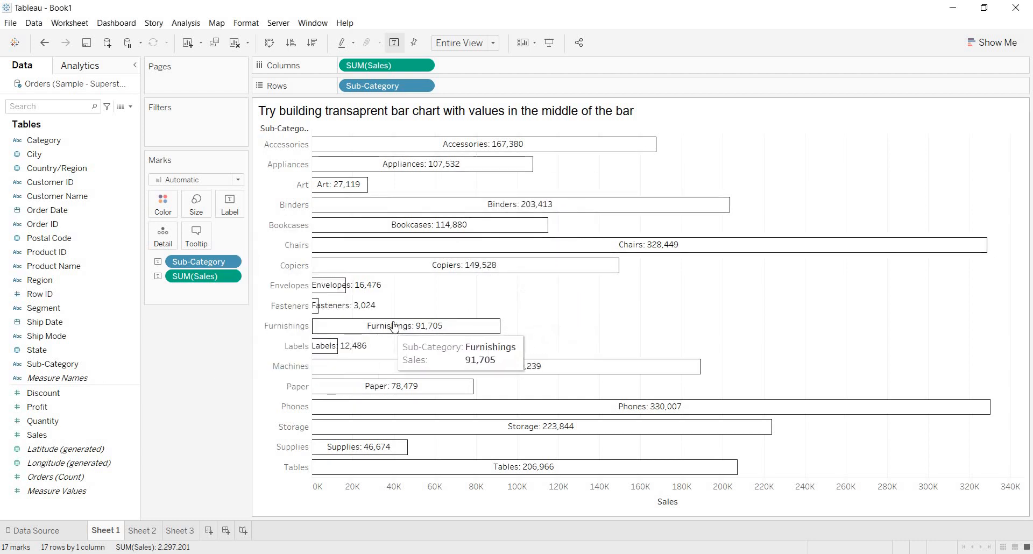
{"action": "mouse_move", "coordinate": [392, 329]}
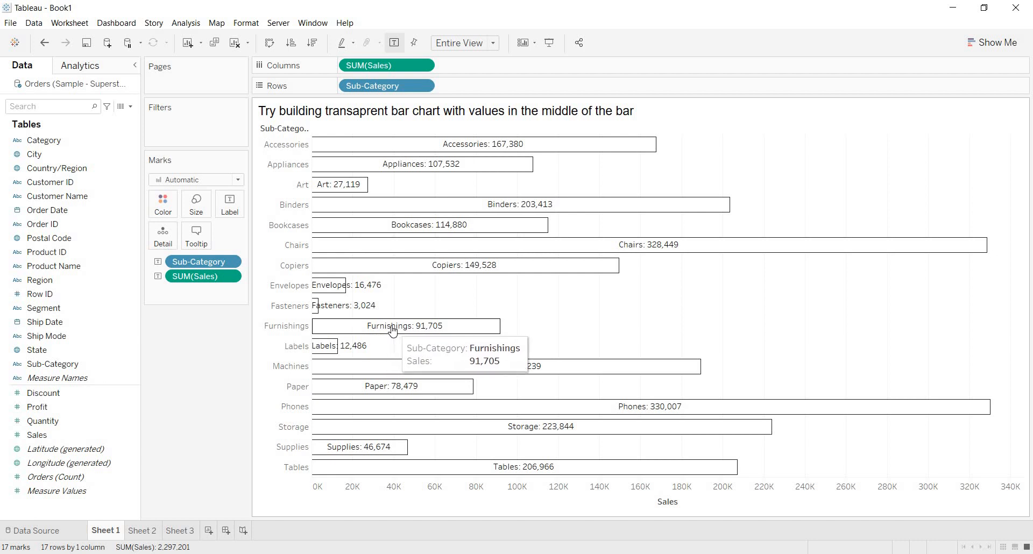
{"action": "mouse_move", "coordinate": [404, 329]}
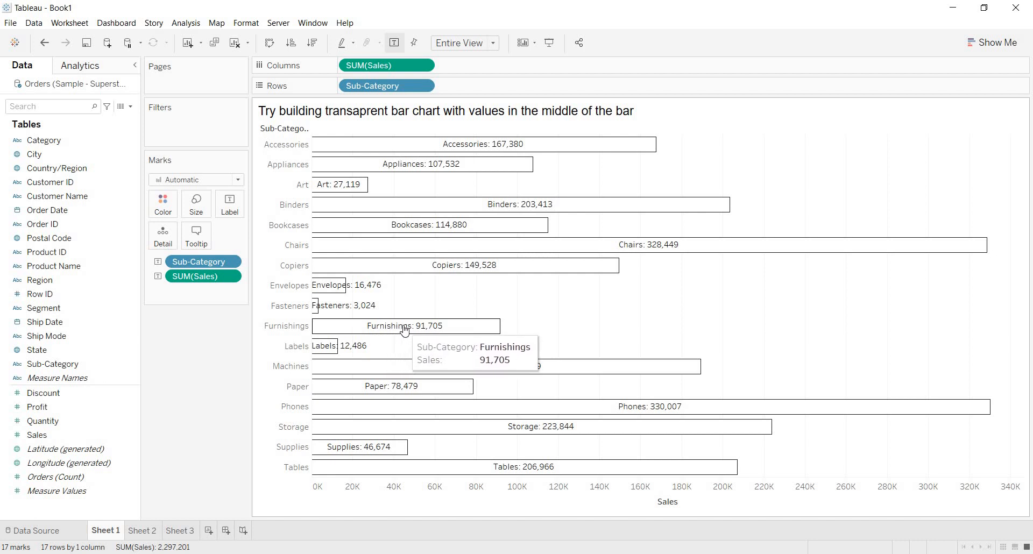
{"action": "mouse_move", "coordinate": [390, 335]}
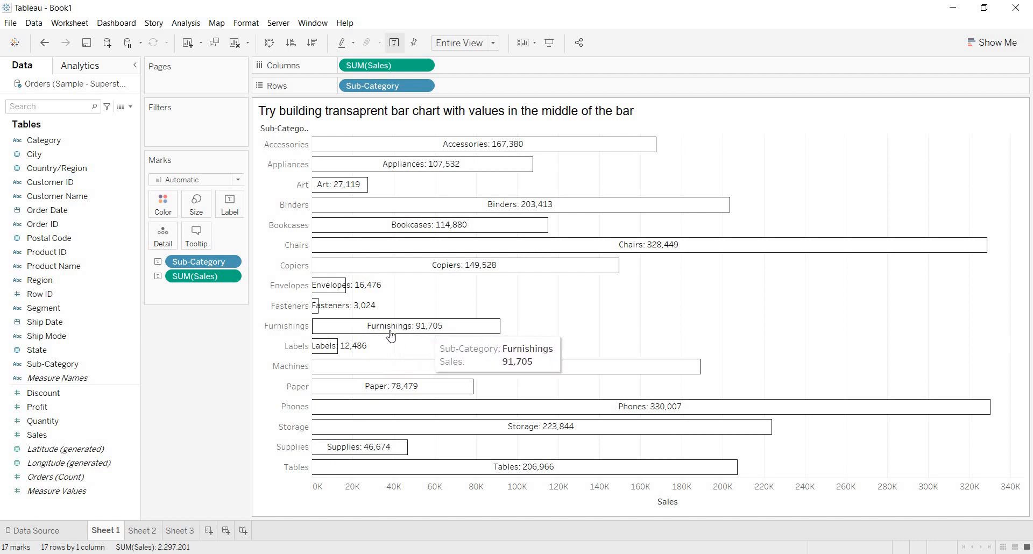
{"action": "mouse_move", "coordinate": [374, 332]}
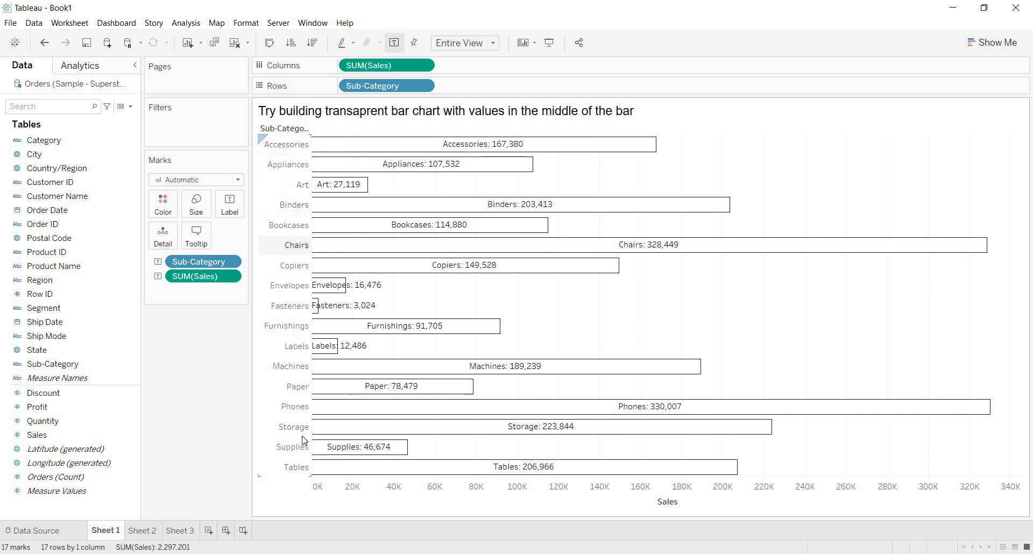
{"action": "mouse_move", "coordinate": [303, 455]}
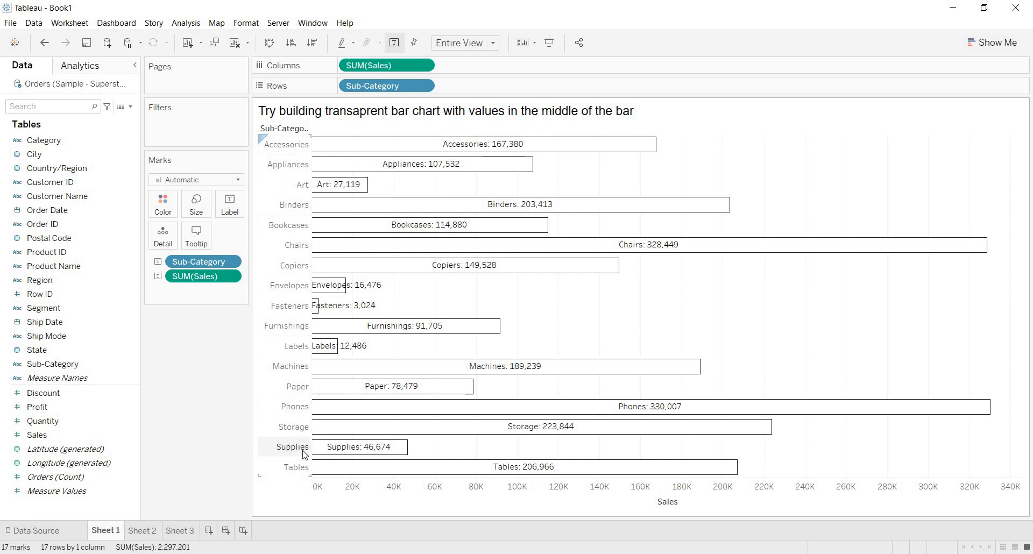
{"action": "mouse_move", "coordinate": [291, 145]}
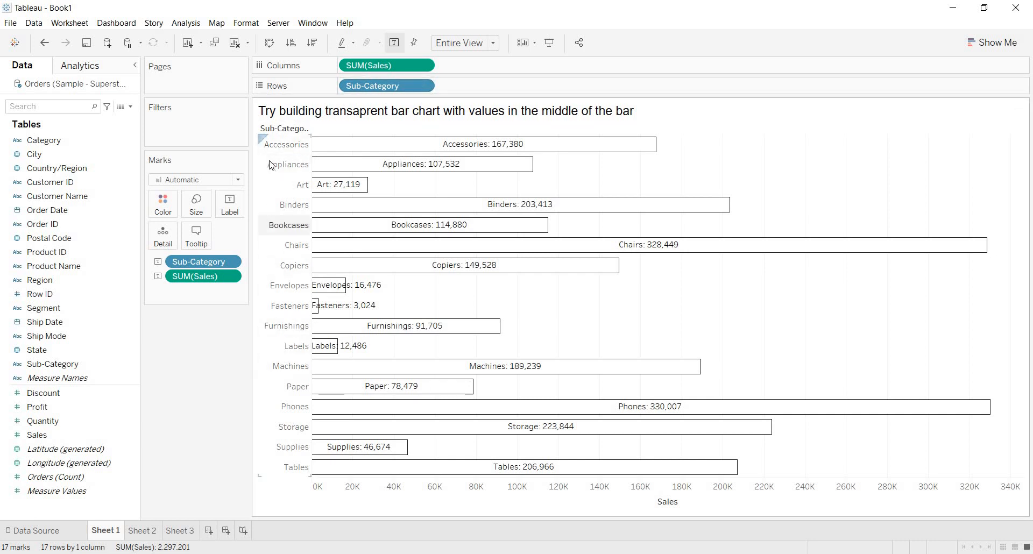
{"action": "mouse_move", "coordinate": [329, 110]}
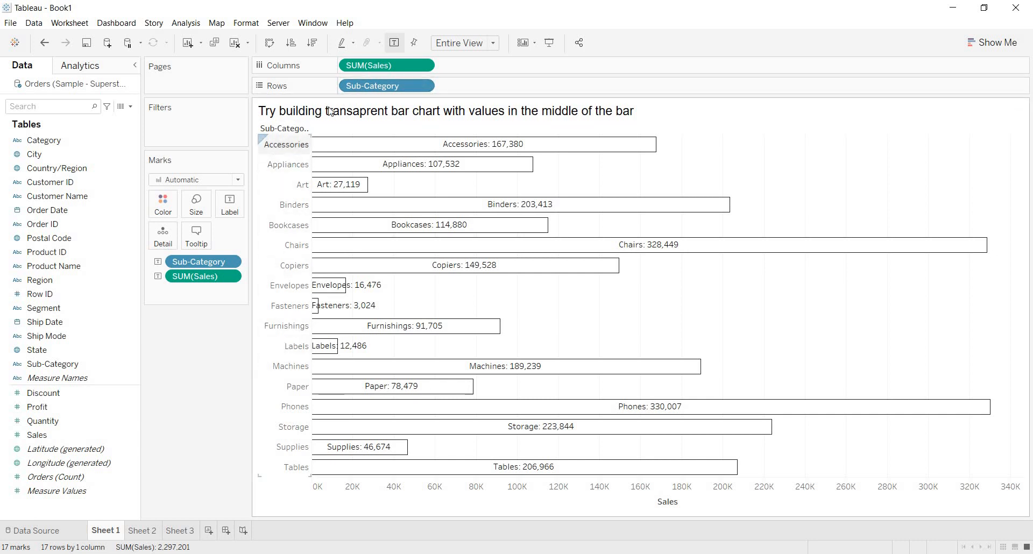
{"action": "mouse_move", "coordinate": [386, 87]}
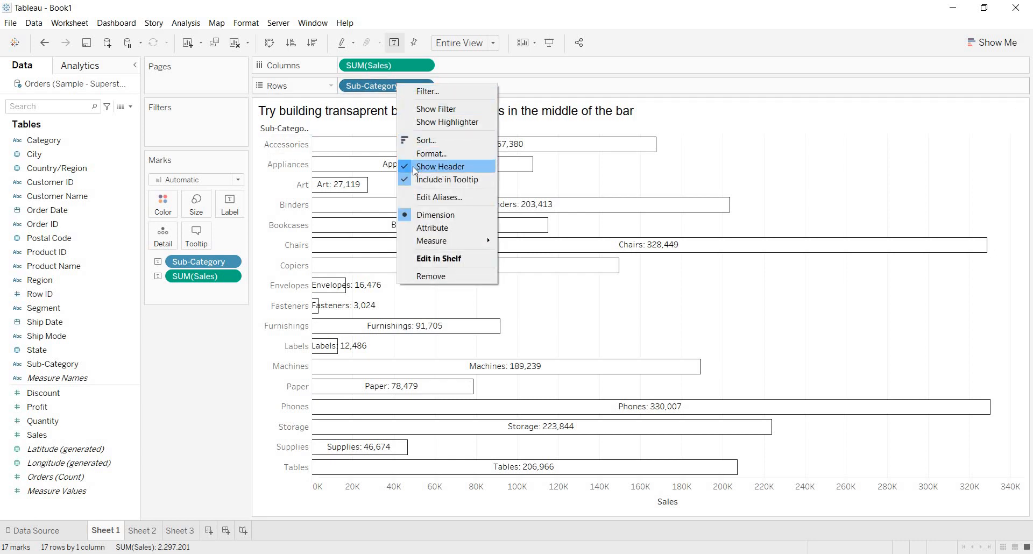
Step: Uncheck Show Header on the Sub-Category pill so only labelled bars remain
{"action": "left_click", "coordinate": [441, 166]}
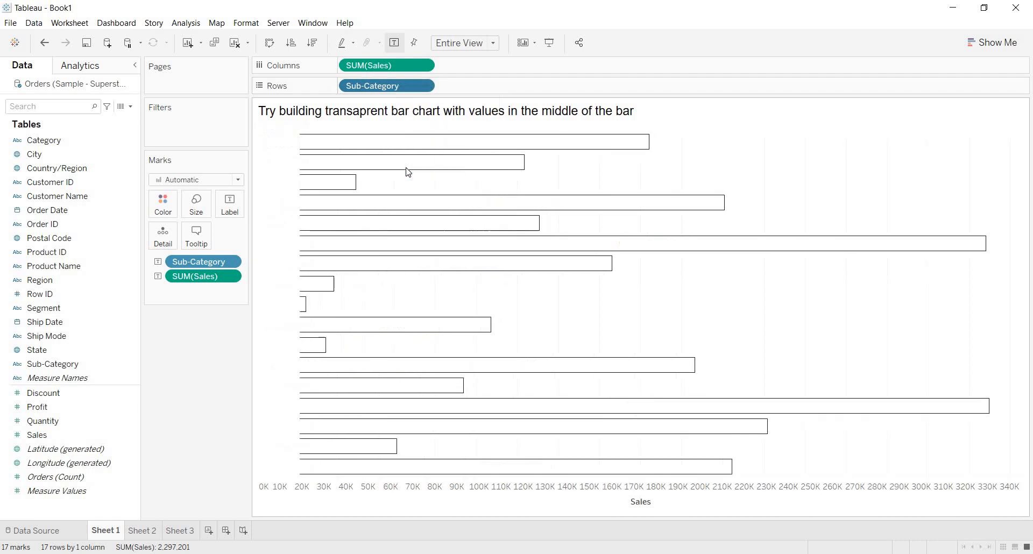
{"action": "left_click", "coordinate": [228, 204]}
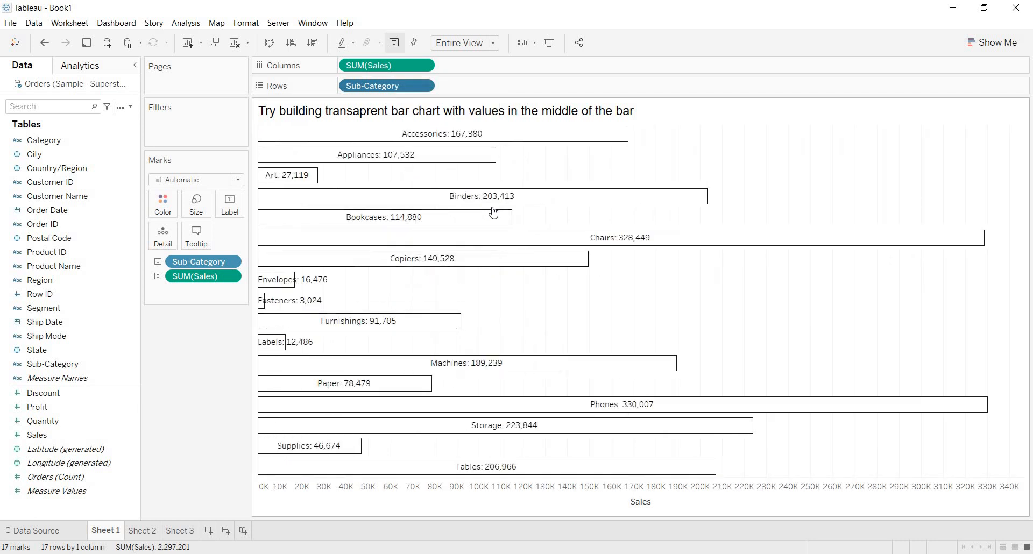
{"action": "mouse_move", "coordinate": [495, 357]}
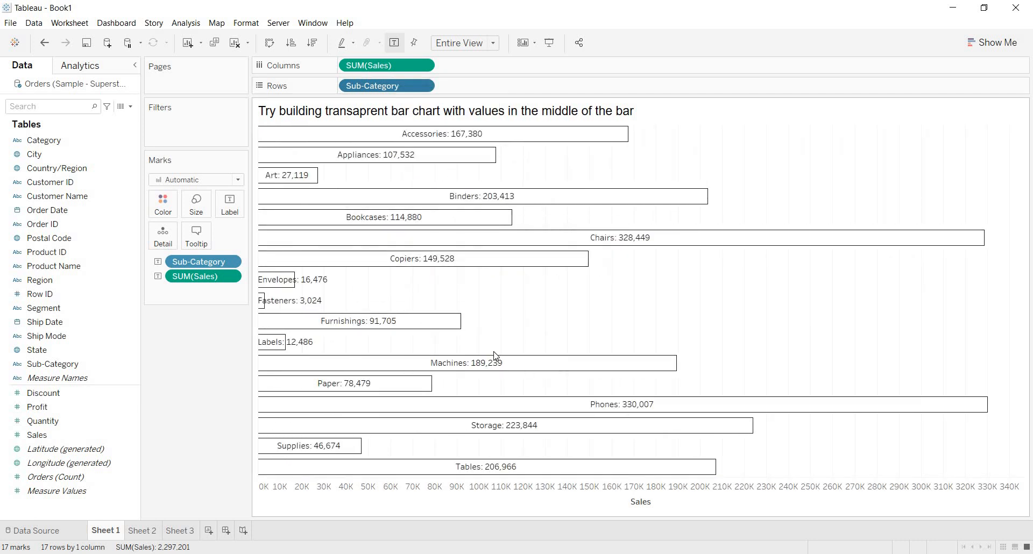
{"action": "mouse_move", "coordinate": [494, 361]}
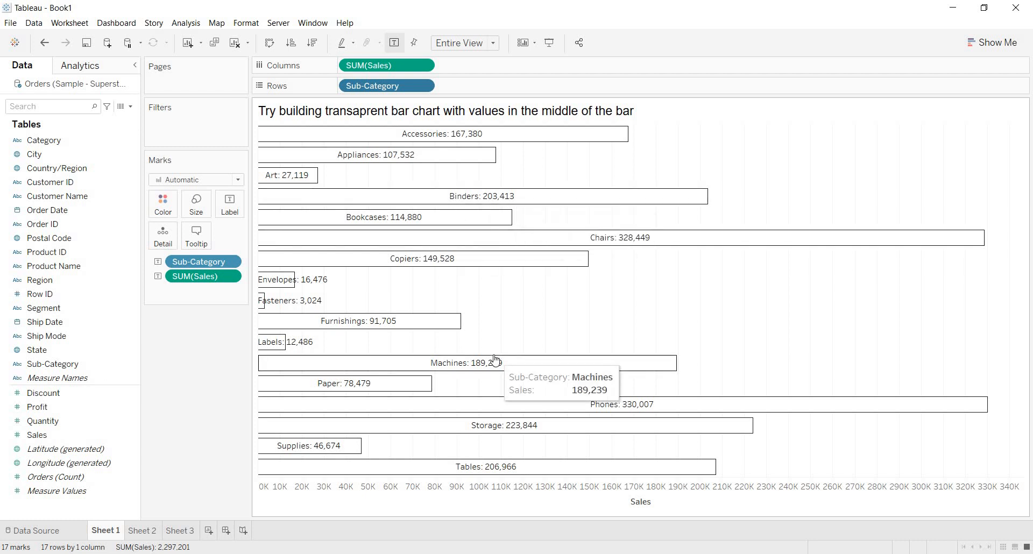
{"action": "mouse_move", "coordinate": [489, 328]}
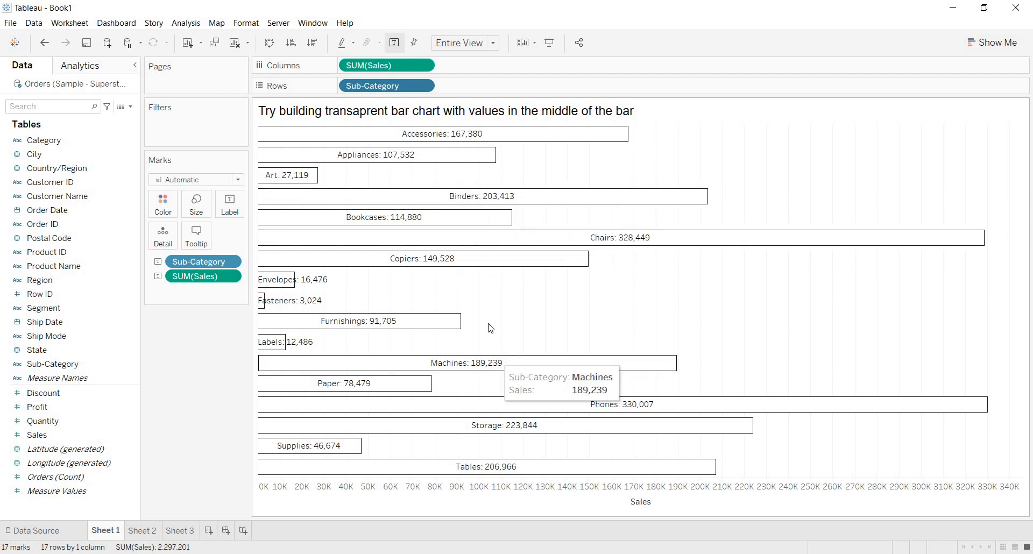
{"action": "mouse_move", "coordinate": [260, 459]}
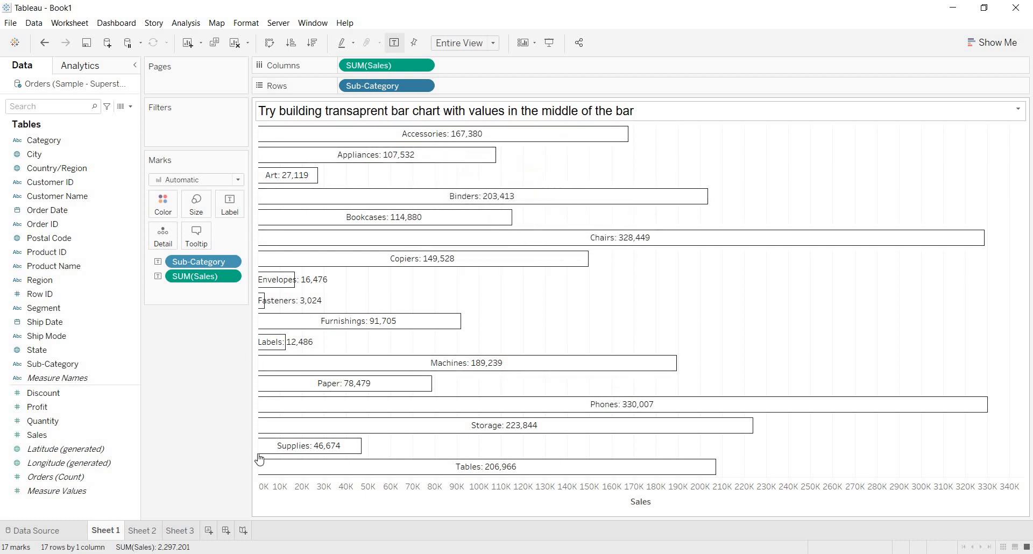
{"action": "mouse_move", "coordinate": [134, 487]}
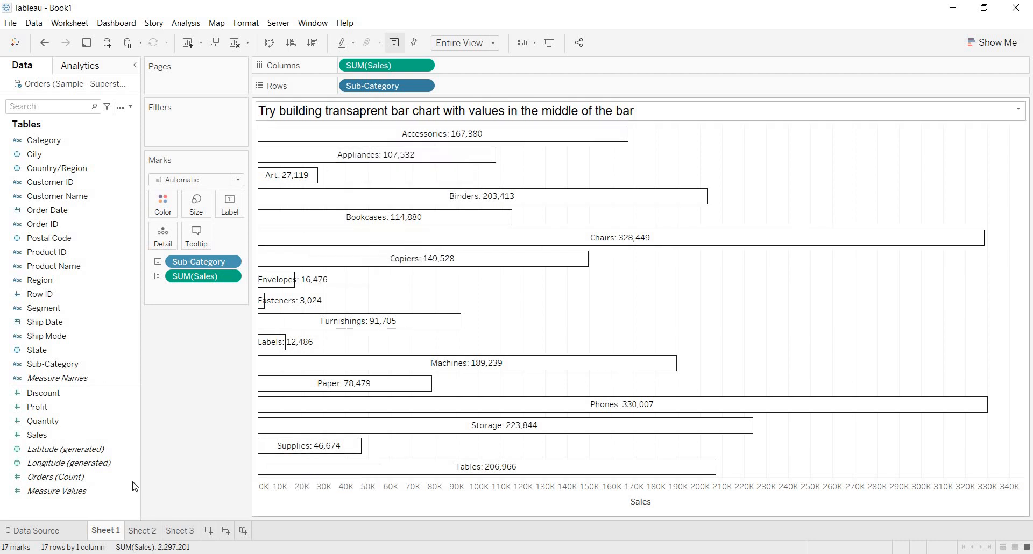
Step: Duplicate Sheet 1 as Sheet 1 (2) and fill its bars with blue
{"action": "right_click", "coordinate": [105, 530]}
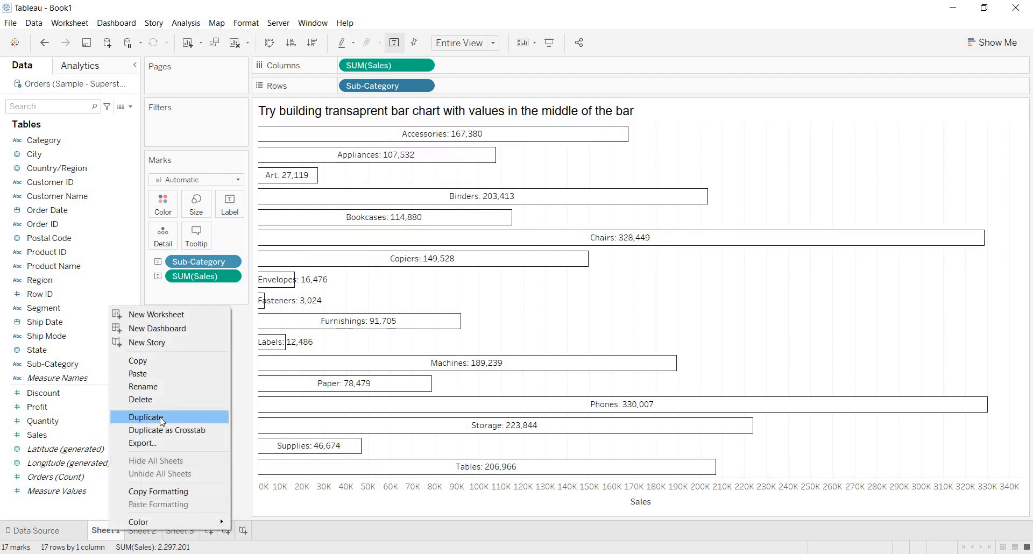
{"action": "left_click", "coordinate": [146, 416]}
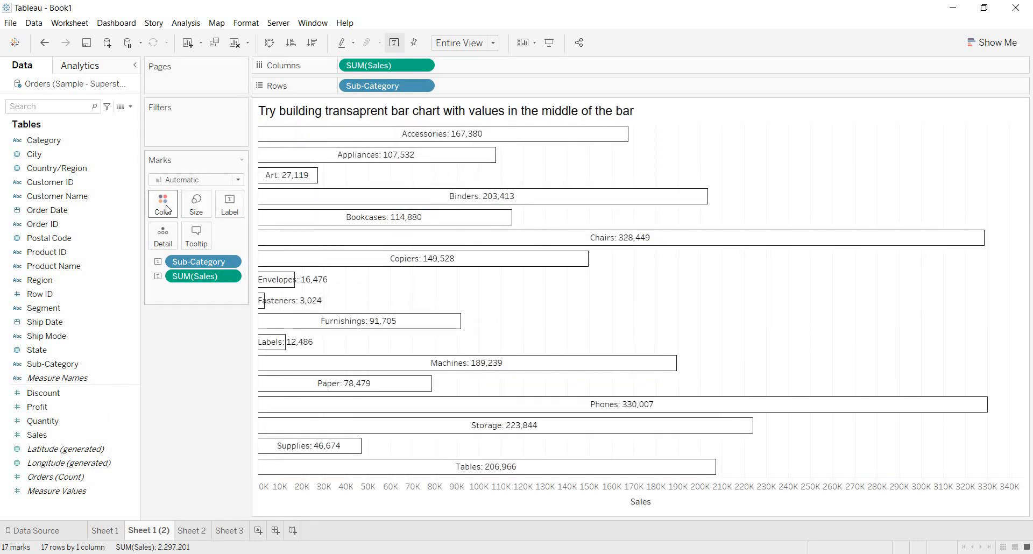
{"action": "left_click", "coordinate": [162, 203]}
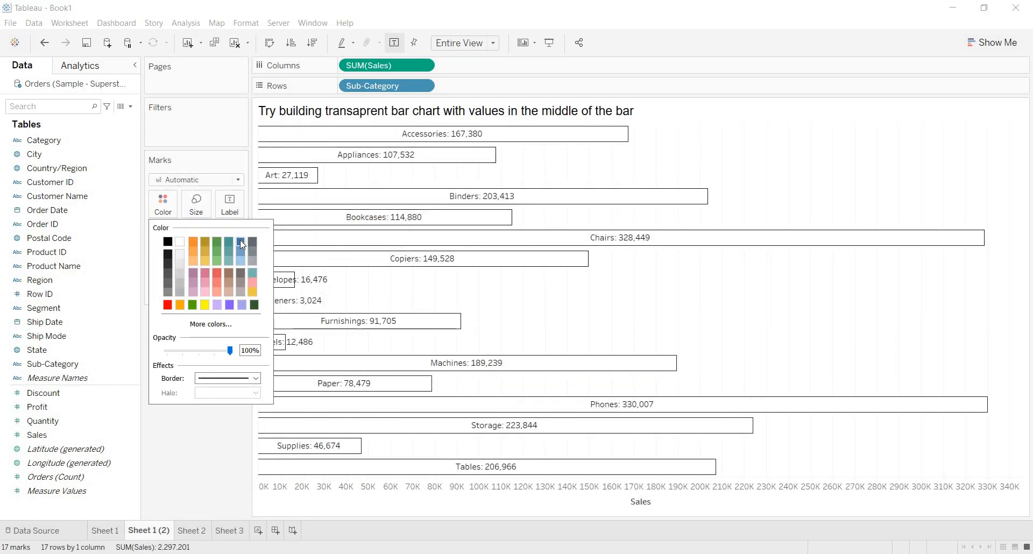
{"action": "left_click", "coordinate": [239, 242]}
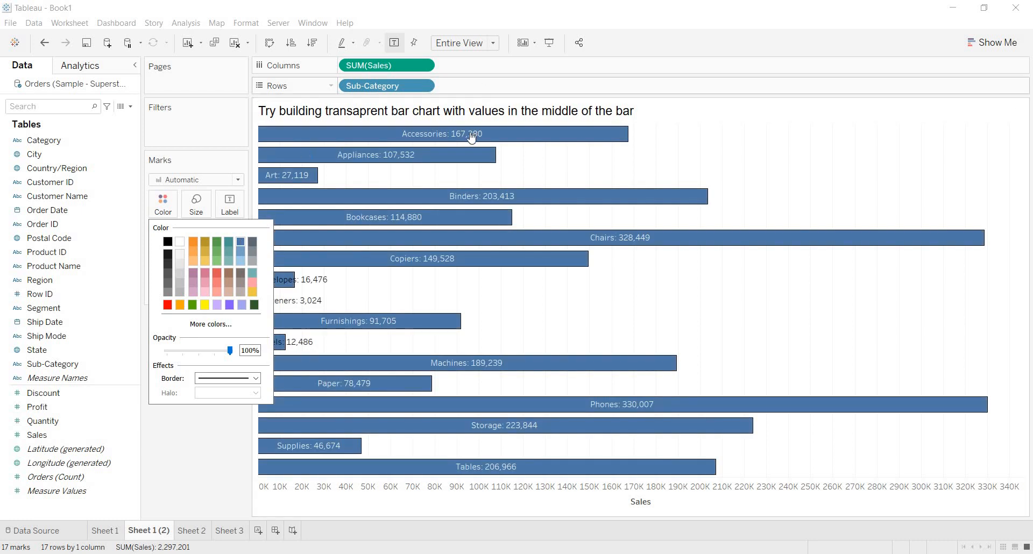
{"action": "mouse_move", "coordinate": [226, 446]}
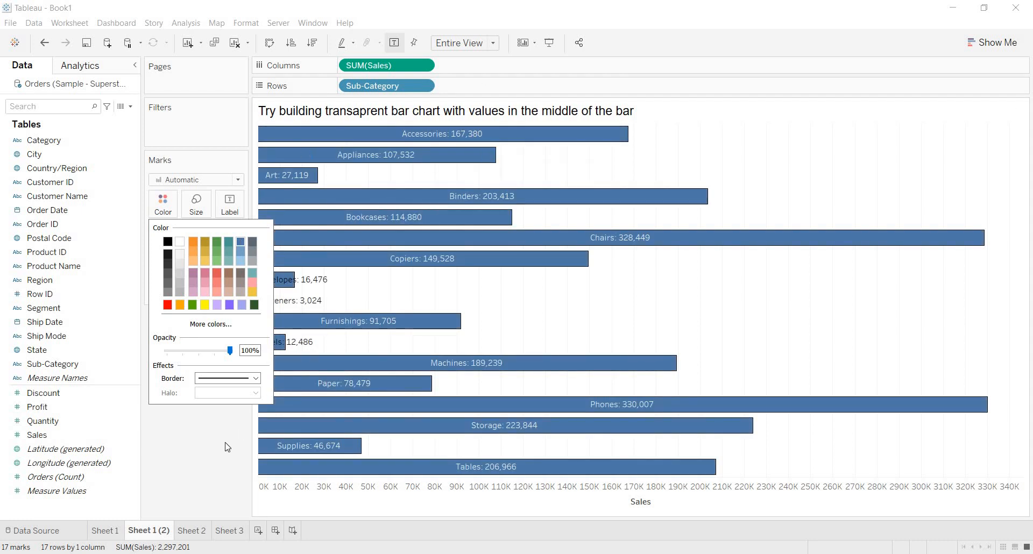
{"action": "mouse_move", "coordinate": [372, 158]}
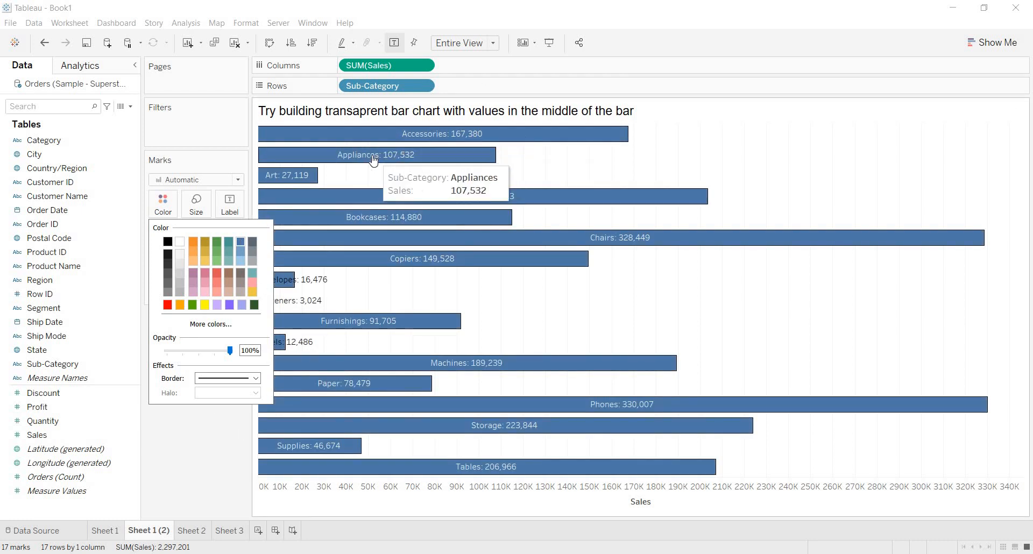
{"action": "mouse_move", "coordinate": [395, 133]}
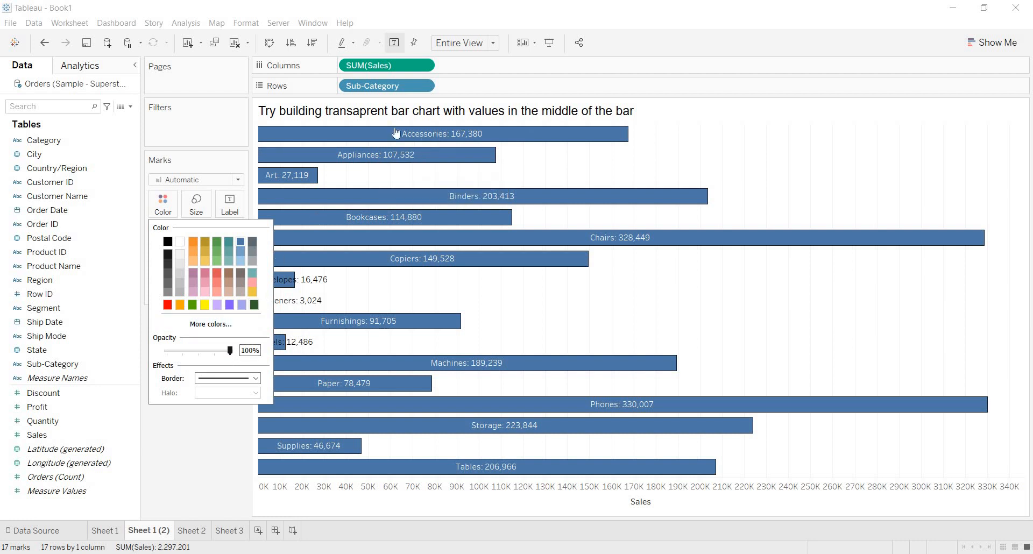
{"action": "mouse_move", "coordinate": [374, 156]}
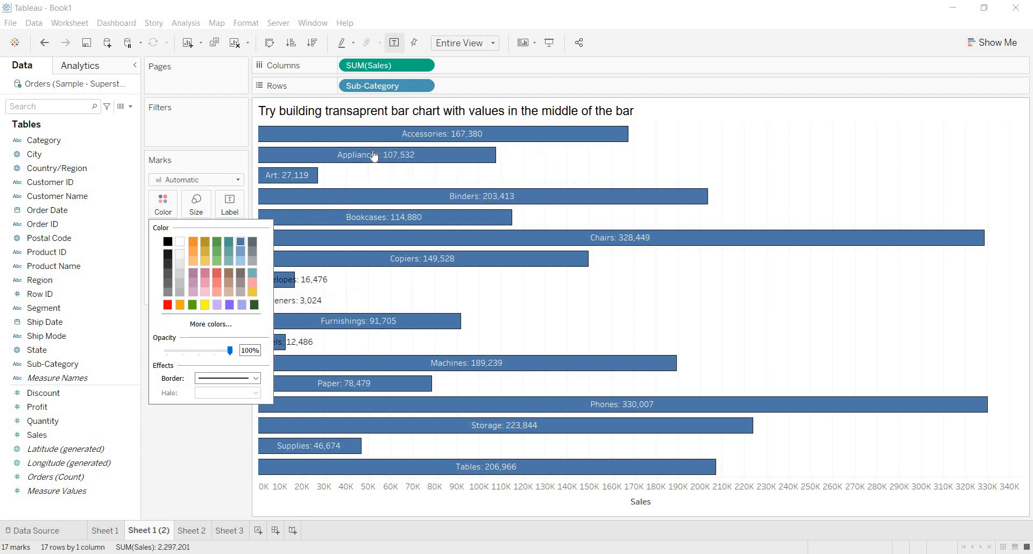
{"action": "mouse_move", "coordinate": [193, 348]}
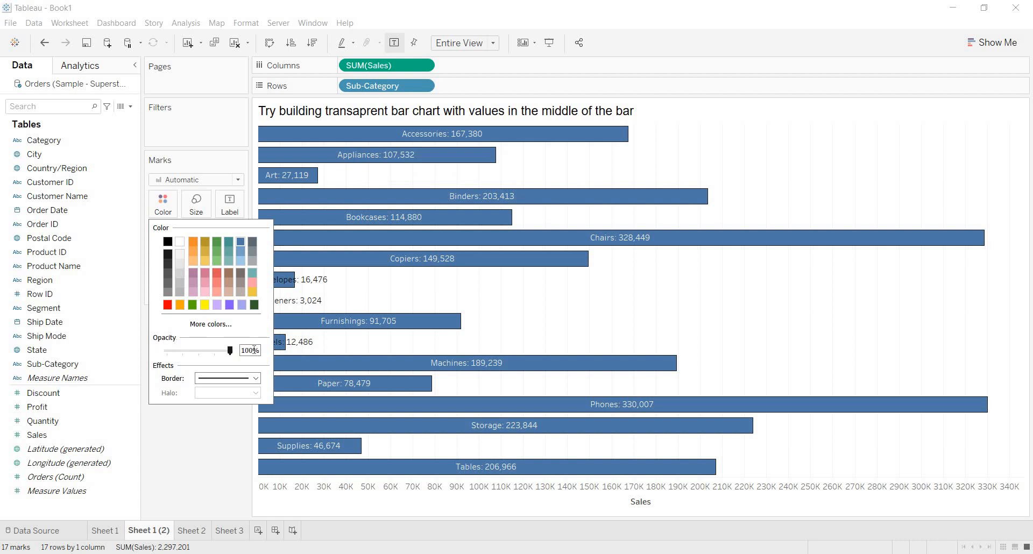
Step: Drag the bar Opacity slider down to 0%
{"action": "left_click_drag", "start_coordinate": [230, 350], "coordinate": [164, 349]}
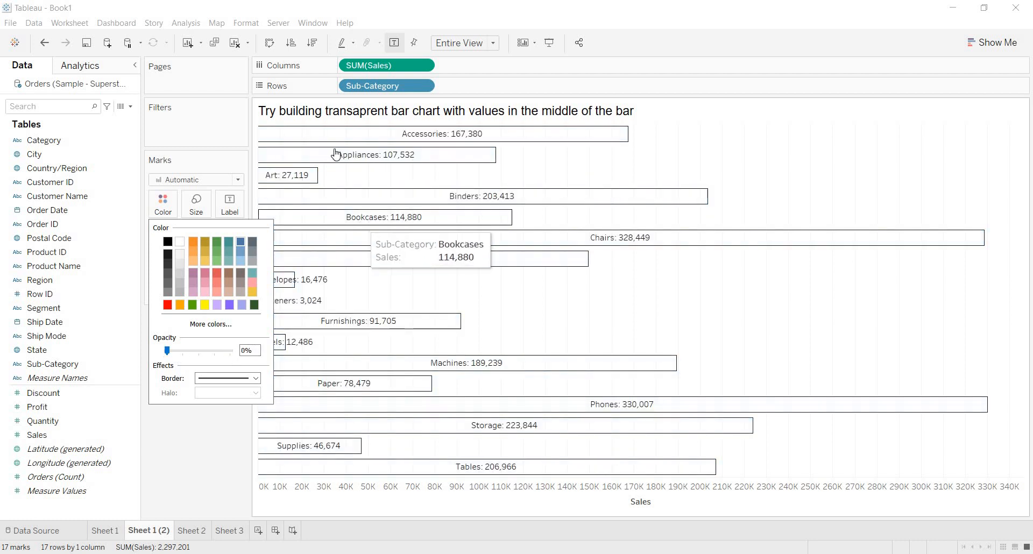
{"action": "mouse_move", "coordinate": [529, 129]}
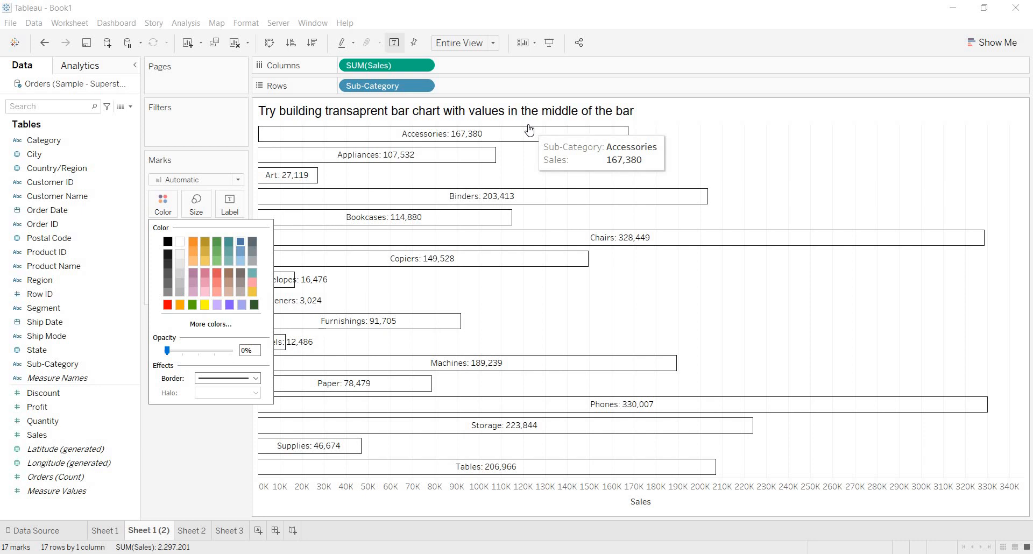
{"action": "mouse_move", "coordinate": [631, 409]}
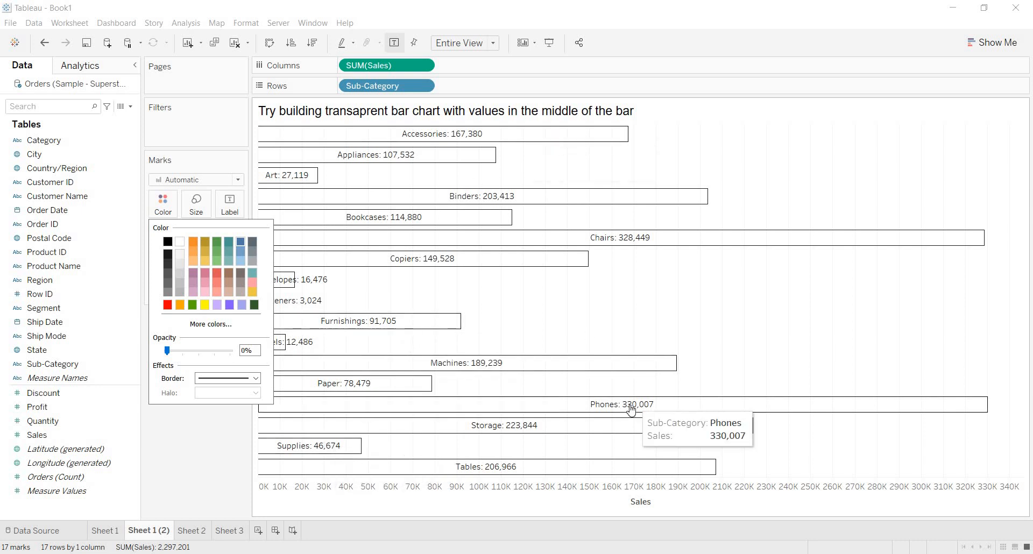
{"action": "mouse_move", "coordinate": [631, 409]}
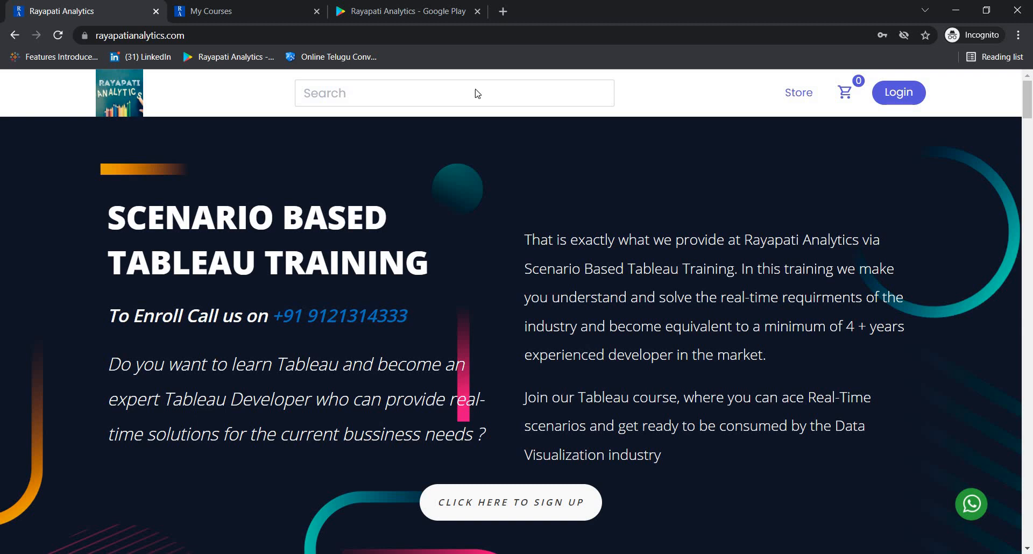
{"action": "mouse_move", "coordinate": [963, 338]}
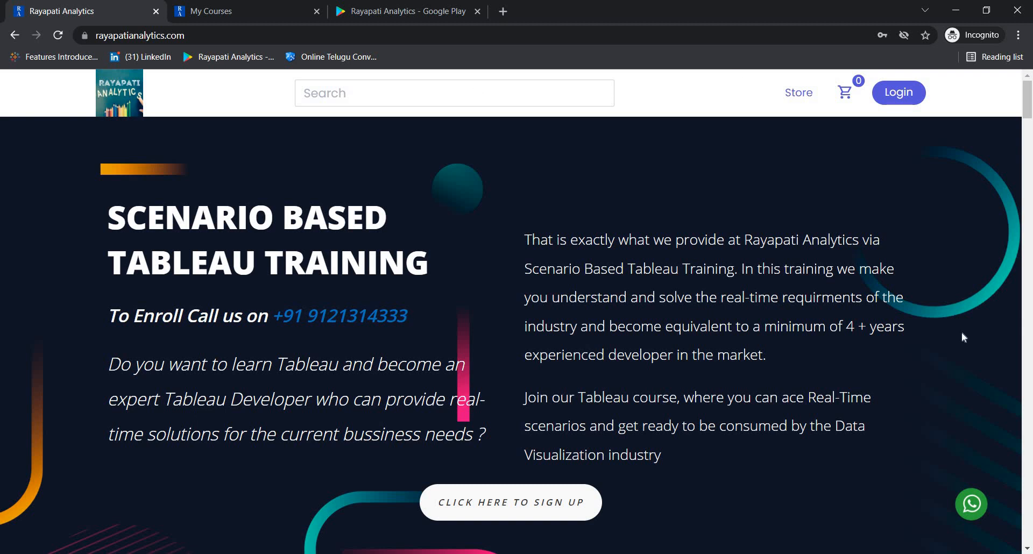